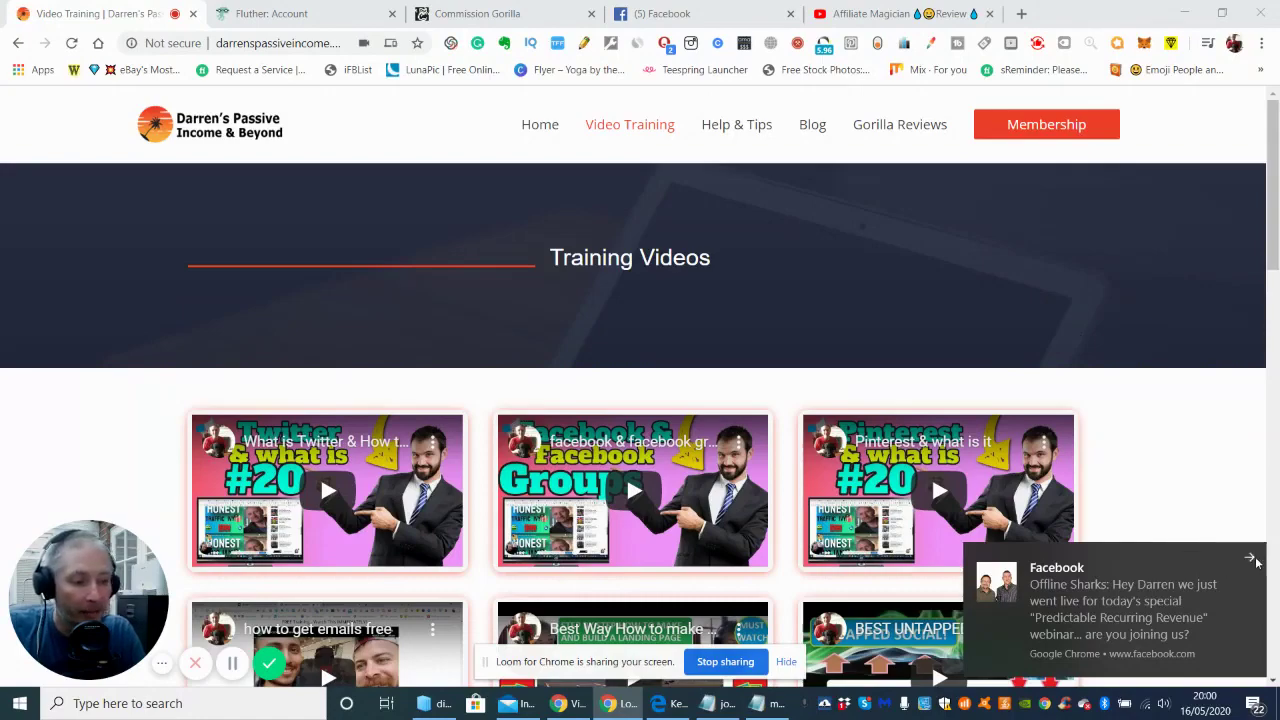
Dismiss the Facebook live webinar notification on Darren's Training Videos page in Chrome.
{"action": "left_click", "coordinate": [1253, 558]}
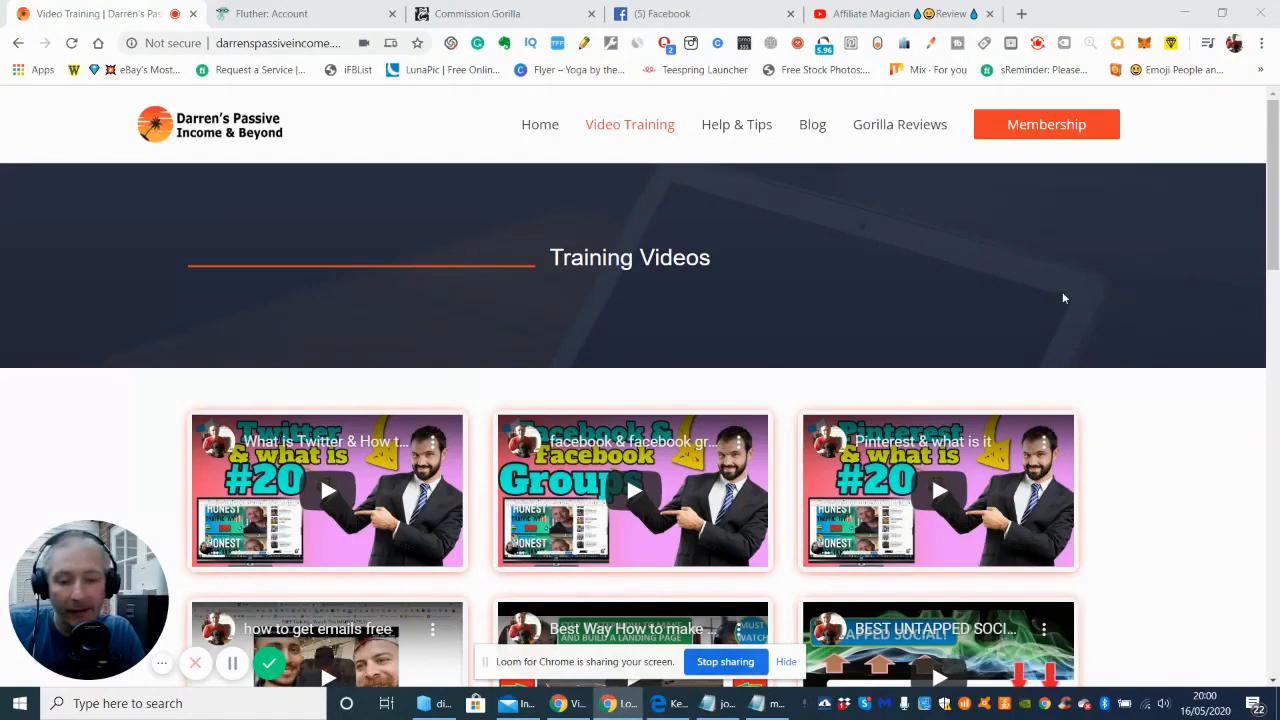
{"action": "mouse_move", "coordinate": [970, 240]}
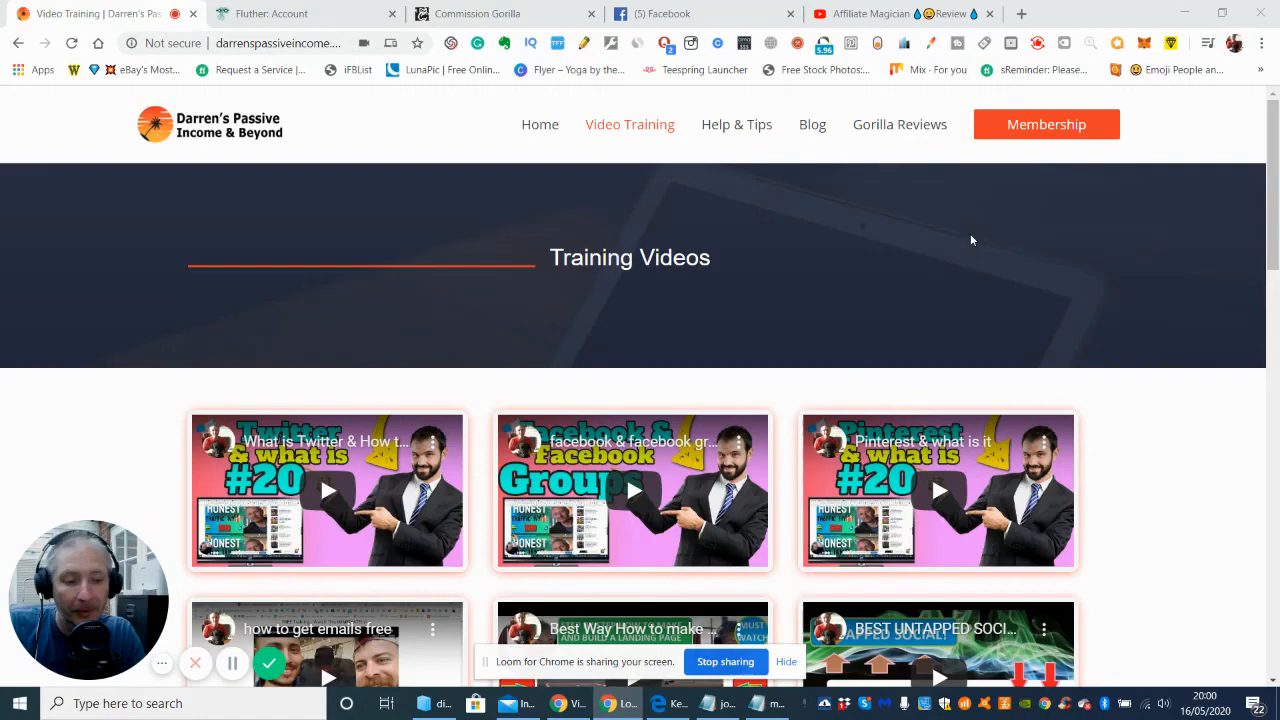
{"action": "mouse_move", "coordinate": [738, 621]}
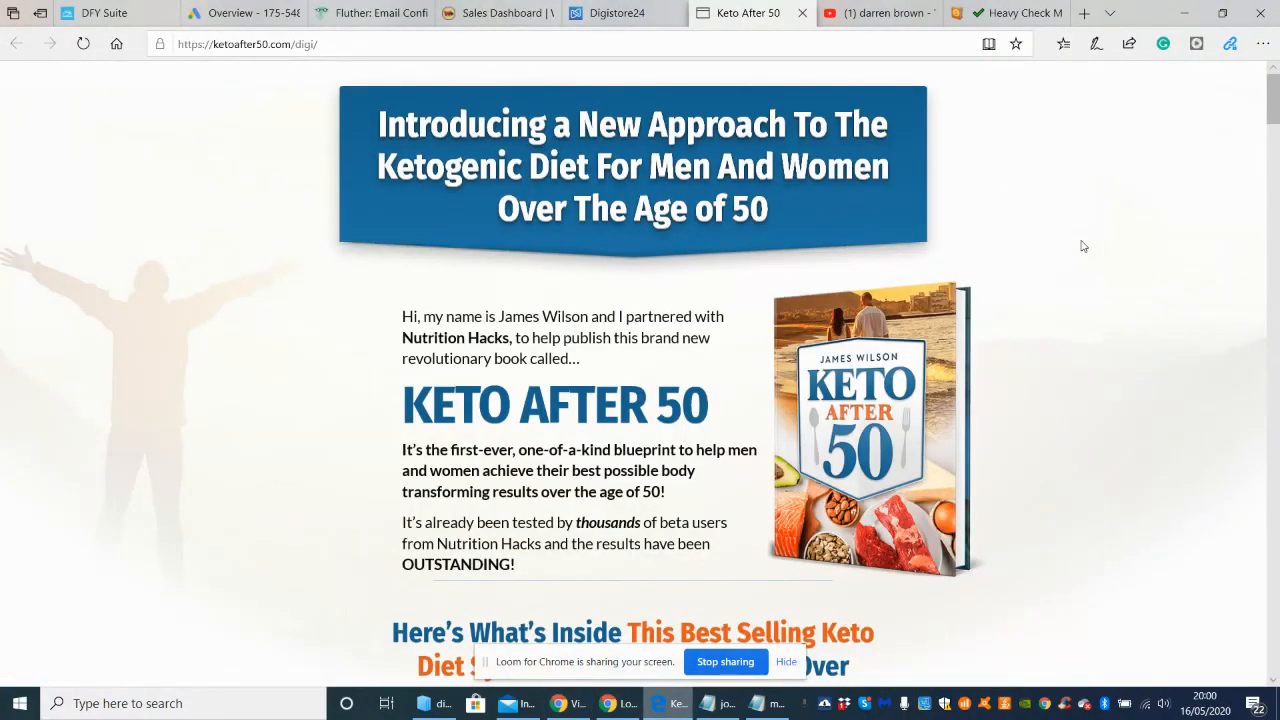
{"action": "mouse_move", "coordinate": [1065, 174]}
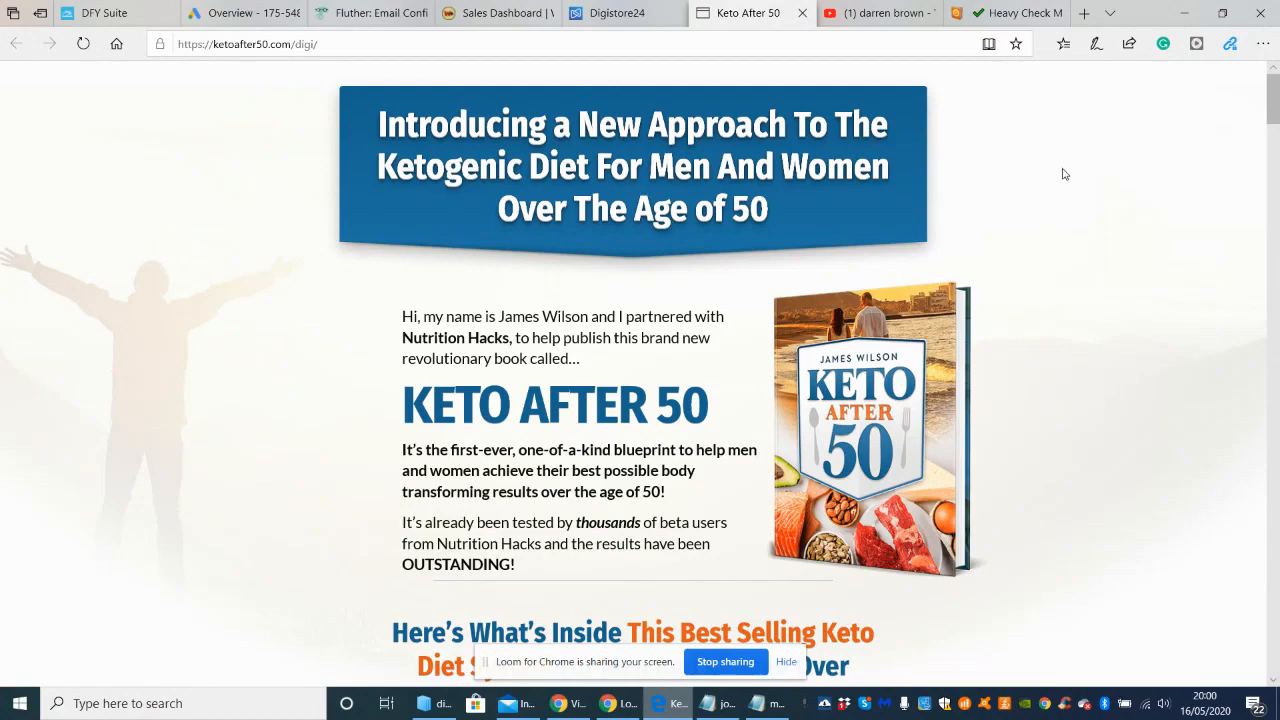
{"action": "mouse_move", "coordinate": [1067, 212]}
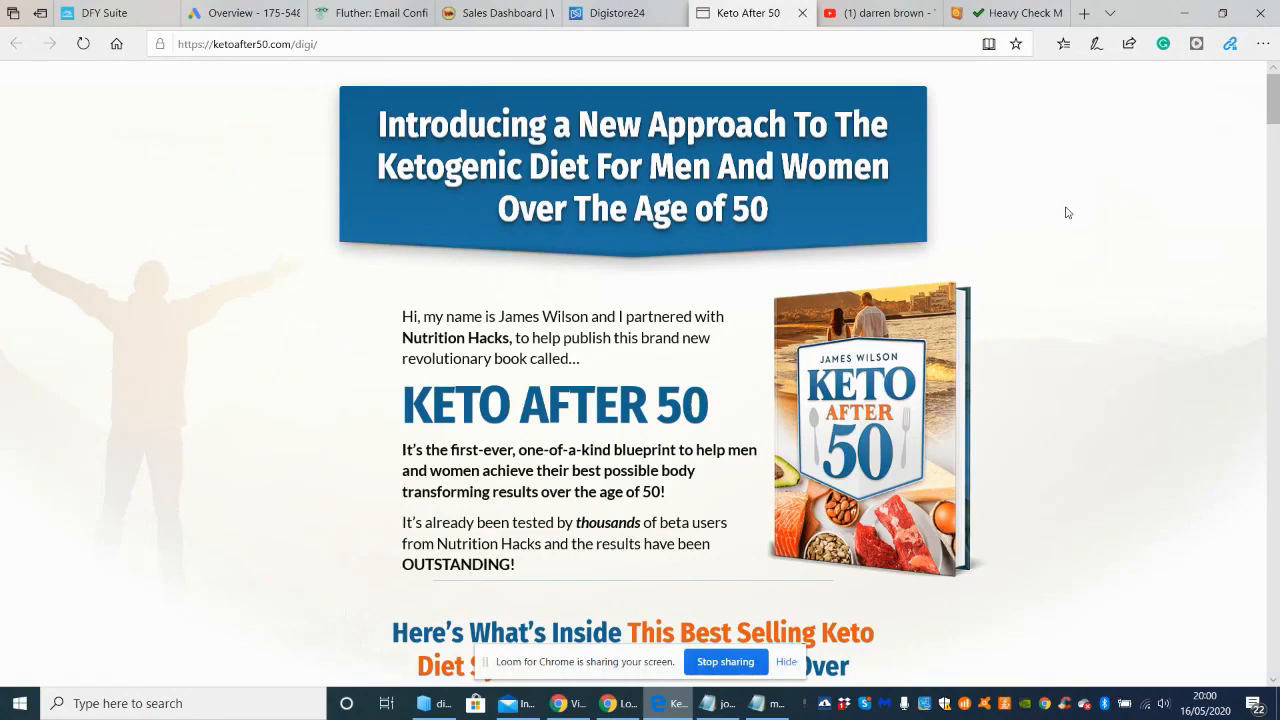
{"action": "mouse_move", "coordinate": [555, 148]}
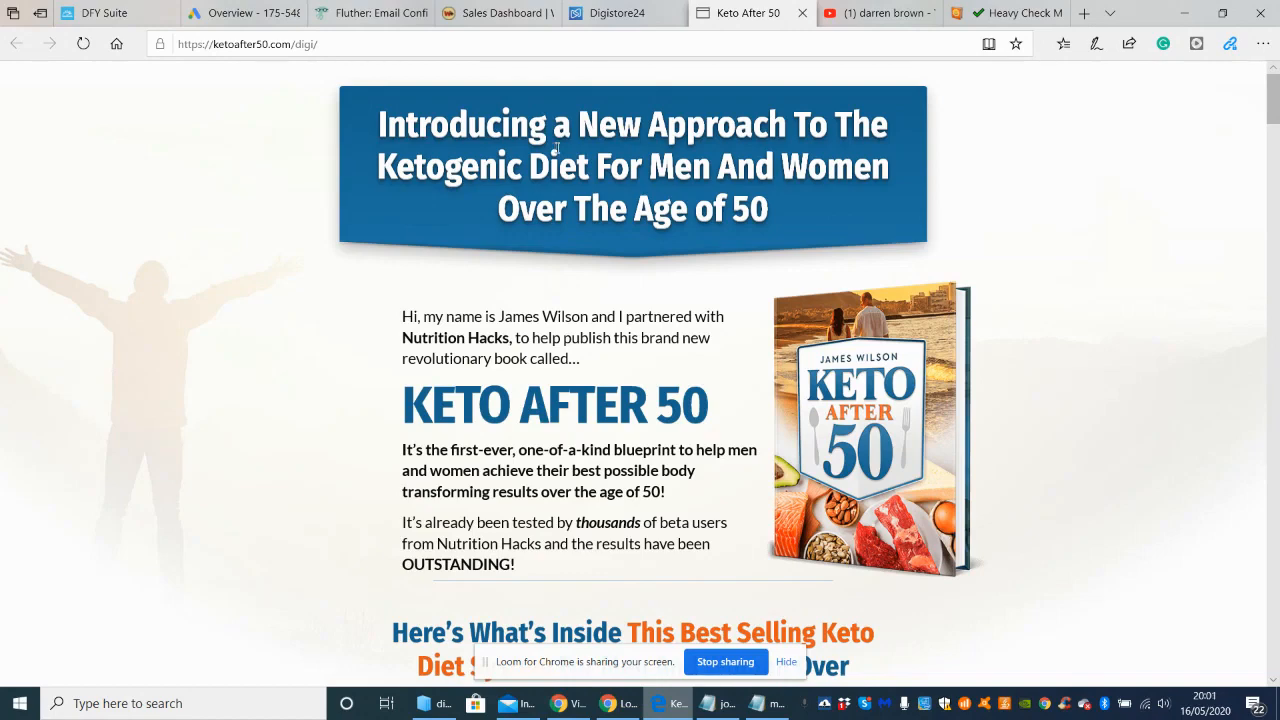
{"action": "mouse_move", "coordinate": [605, 135]}
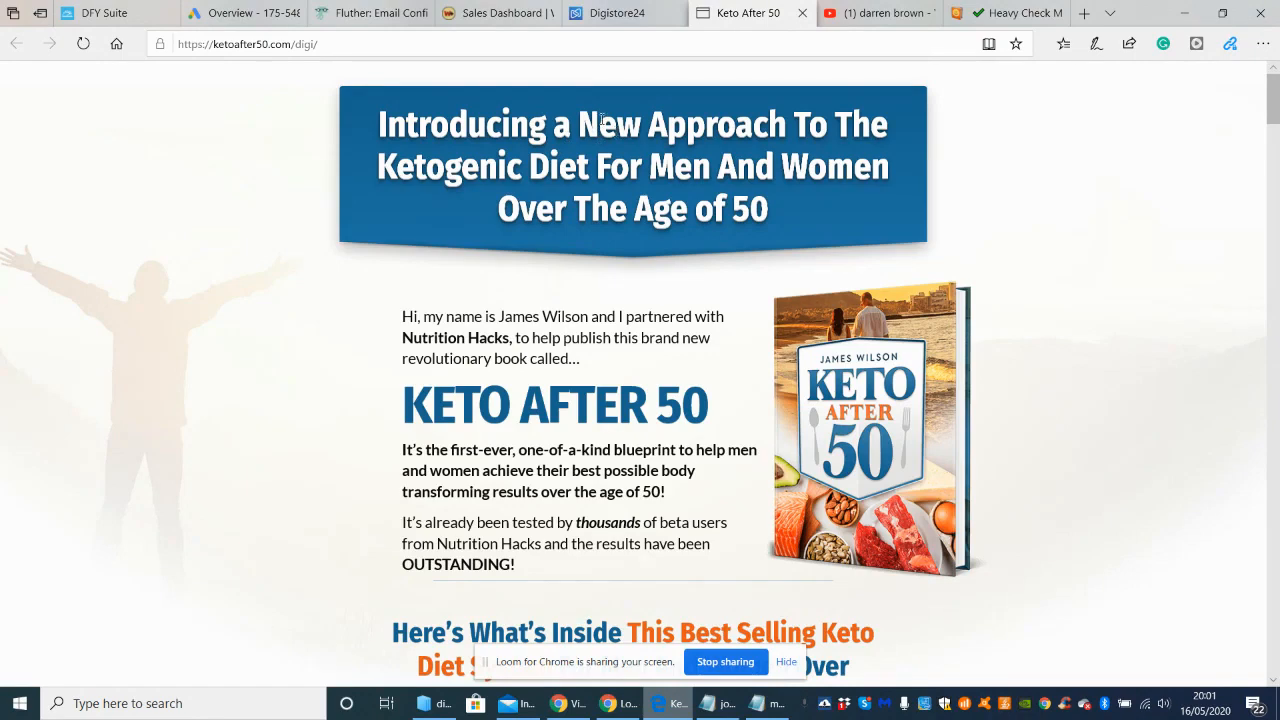
{"action": "mouse_move", "coordinate": [1069, 176]}
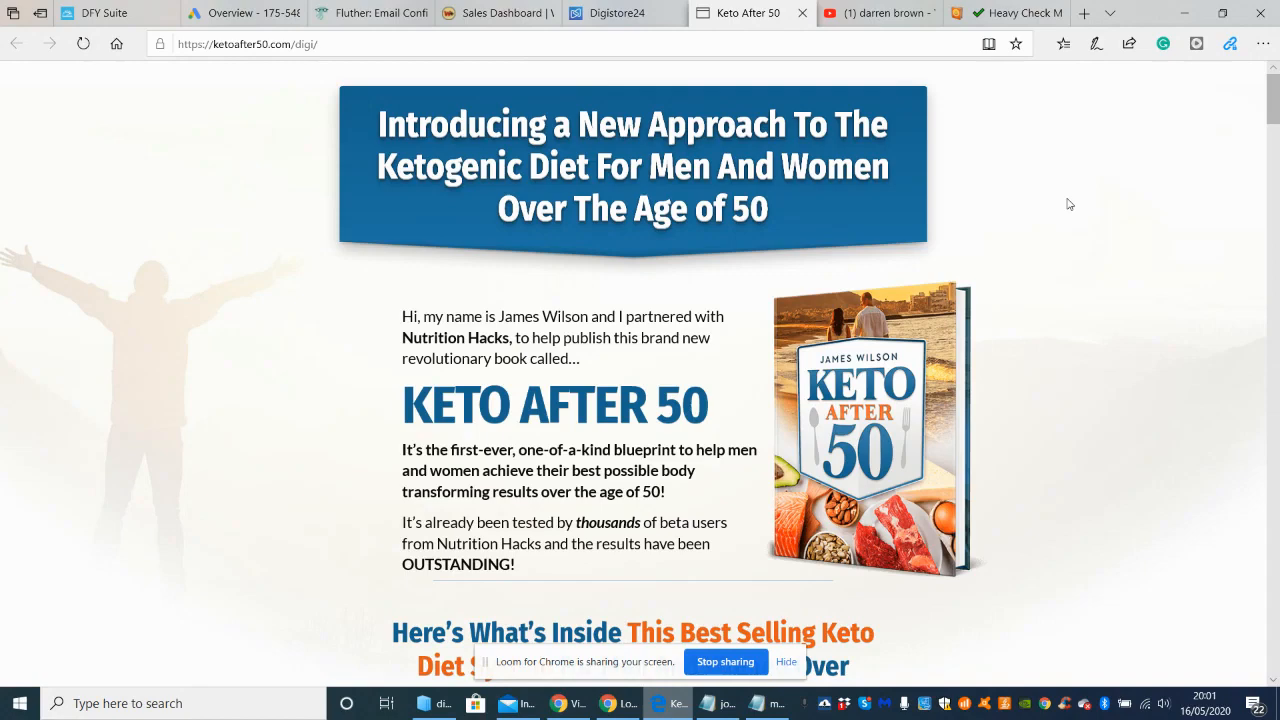
{"action": "mouse_move", "coordinate": [1094, 140]}
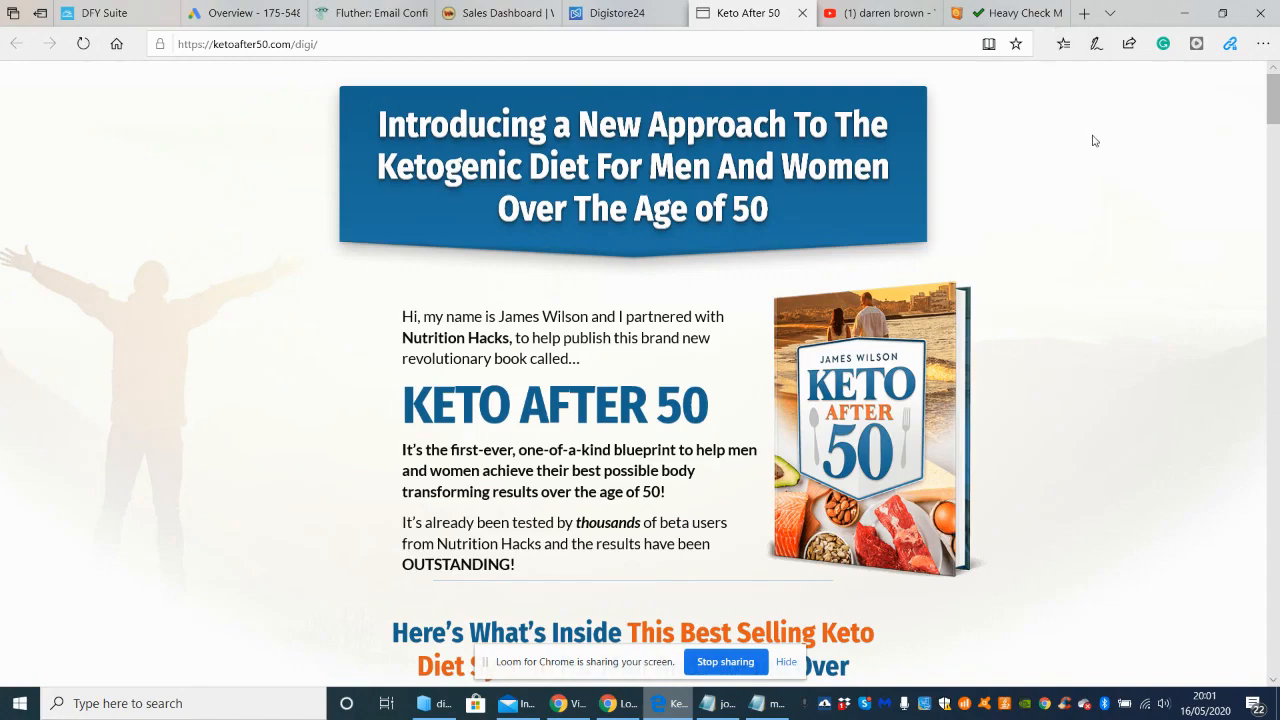
{"action": "mouse_move", "coordinate": [1096, 147]}
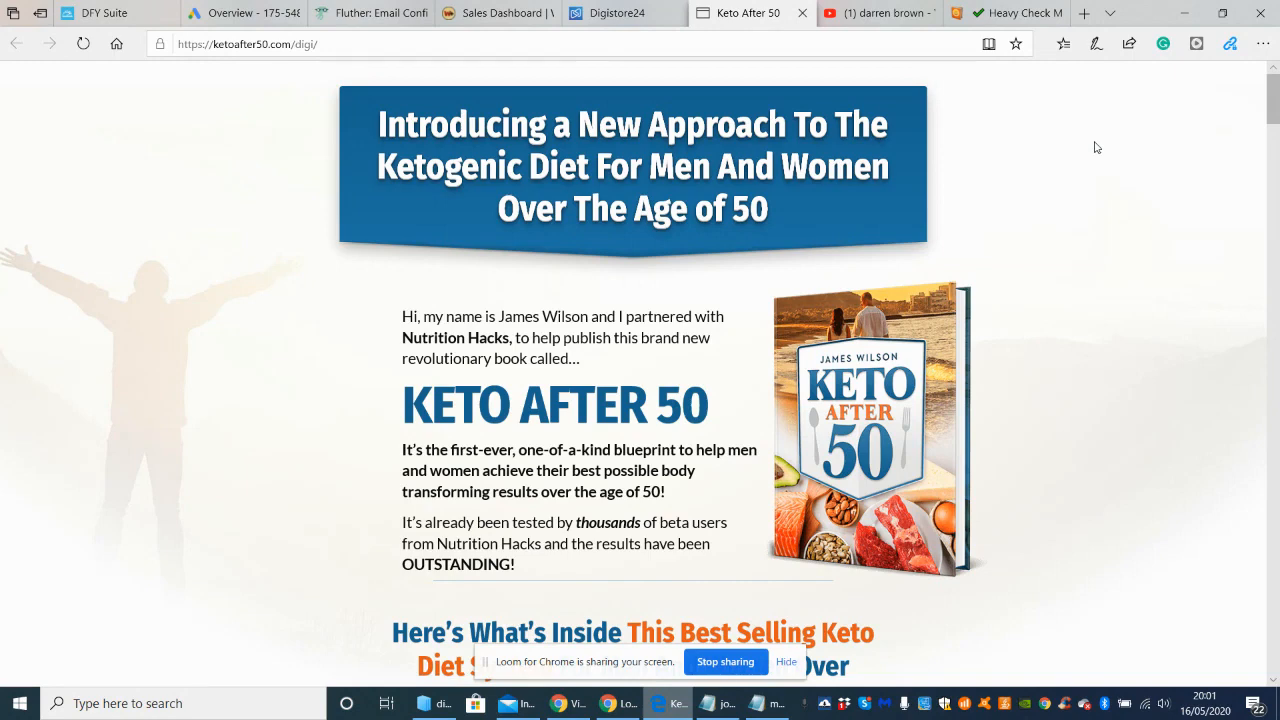
{"action": "mouse_move", "coordinate": [1210, 128]}
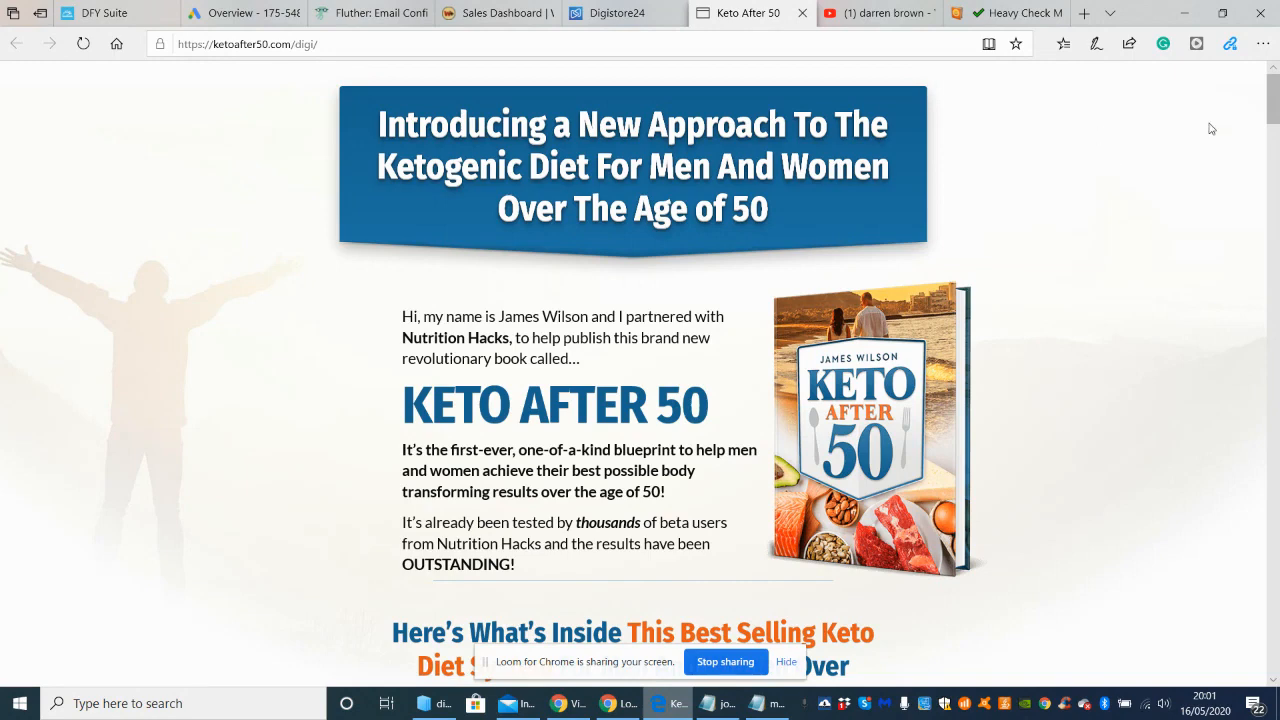
{"action": "mouse_move", "coordinate": [1197, 148]}
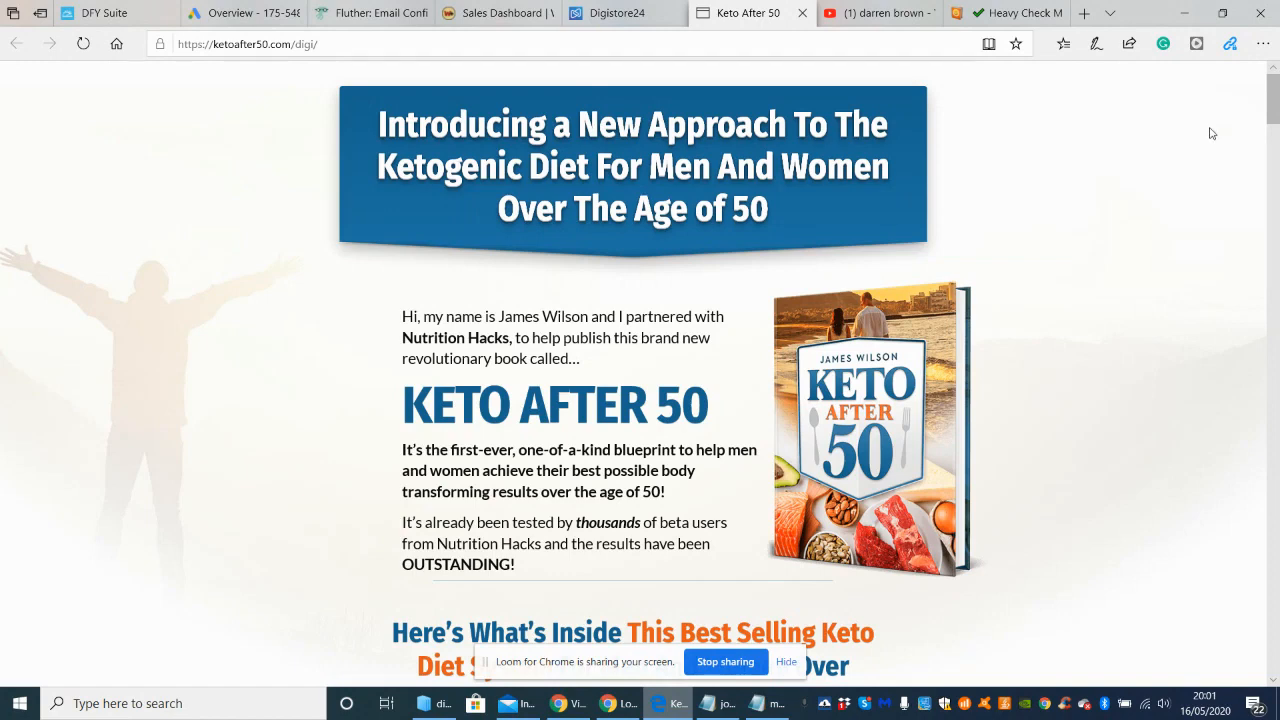
Scroll the Keto After 50 page until the 'Here's What's Inside' heading appears.
{"action": "scroll", "scroll_direction": "down", "scroll_amount": 3}
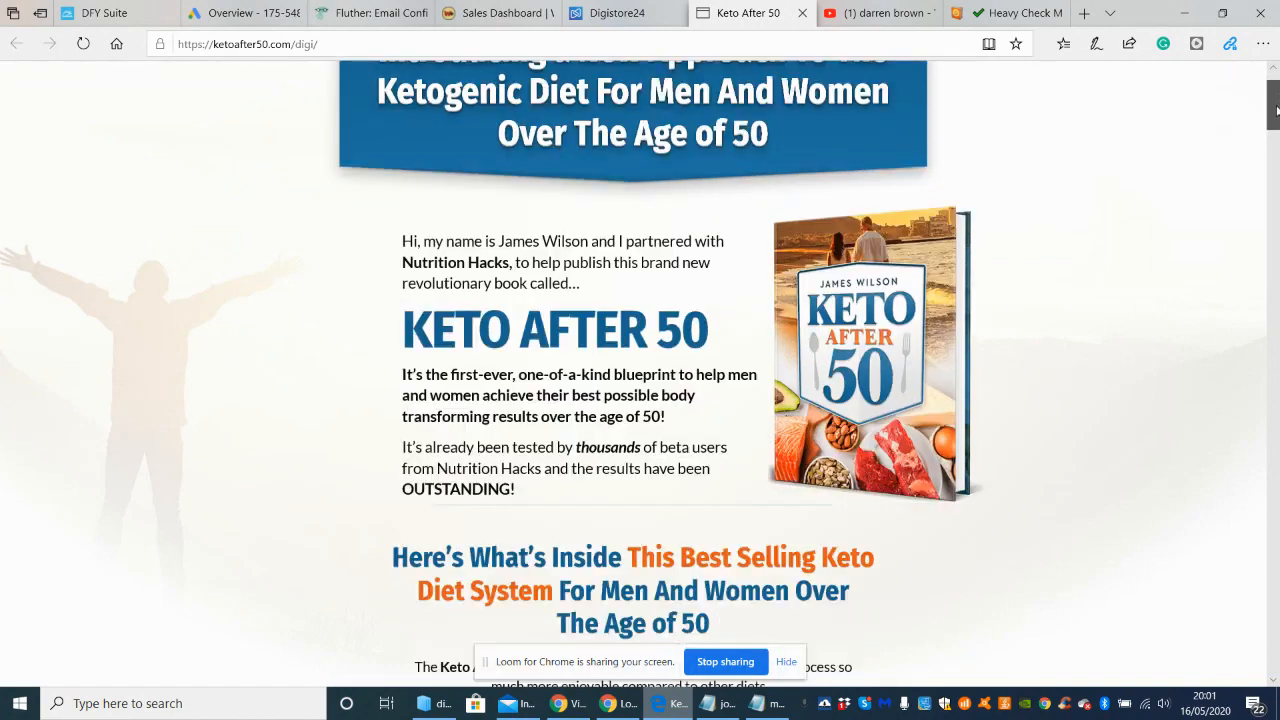
{"action": "scroll", "scroll_direction": "down", "scroll_amount": 3}
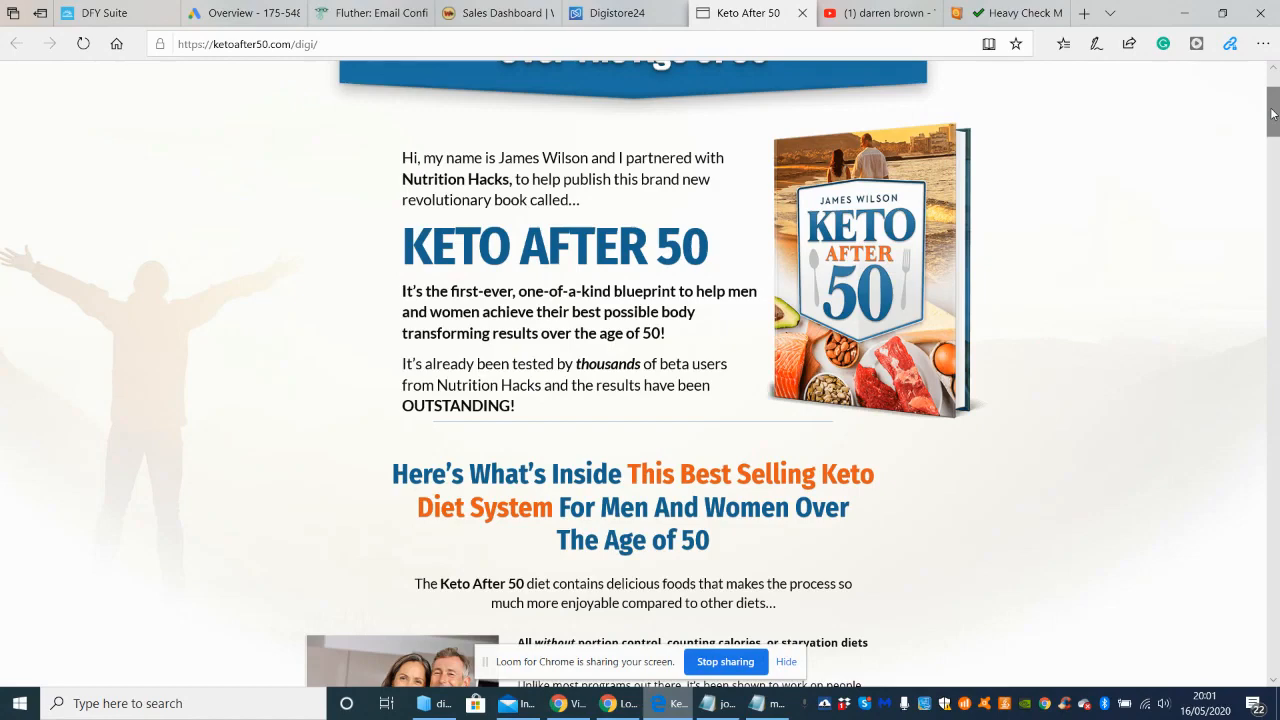
{"action": "mouse_move", "coordinate": [1258, 144]}
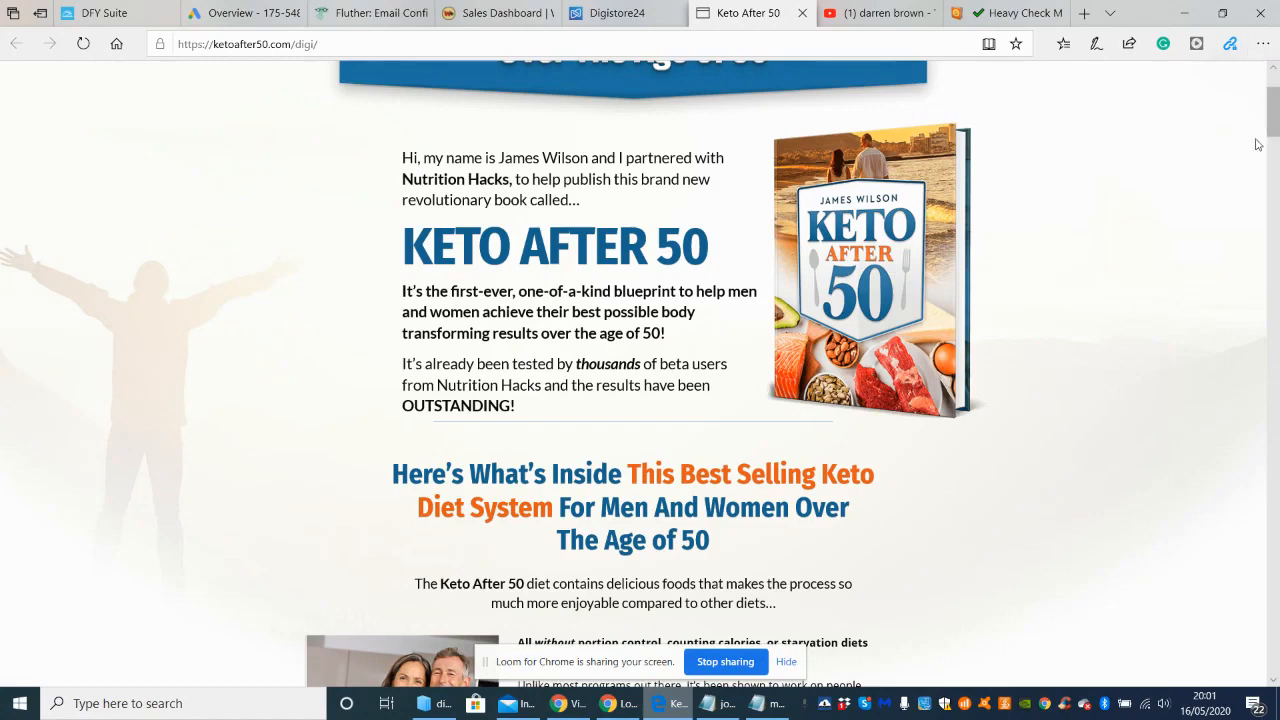
{"action": "mouse_move", "coordinate": [486, 288]}
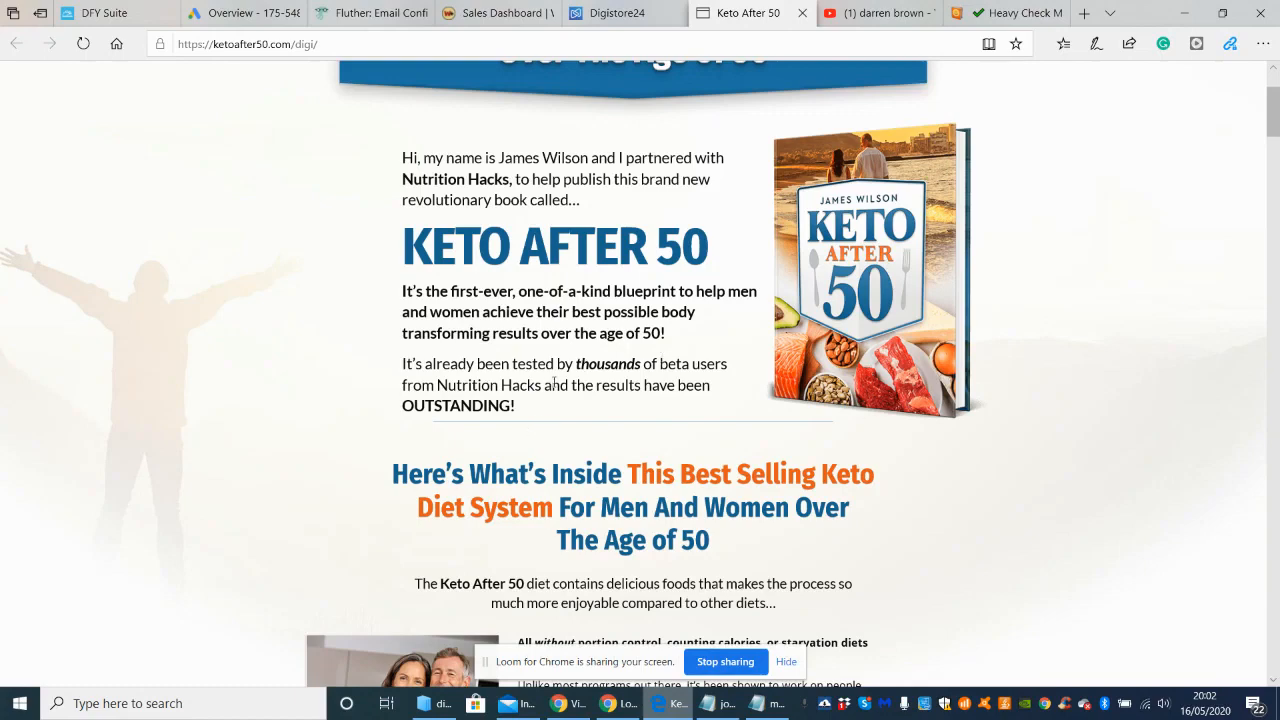
{"action": "mouse_move", "coordinate": [525, 393]}
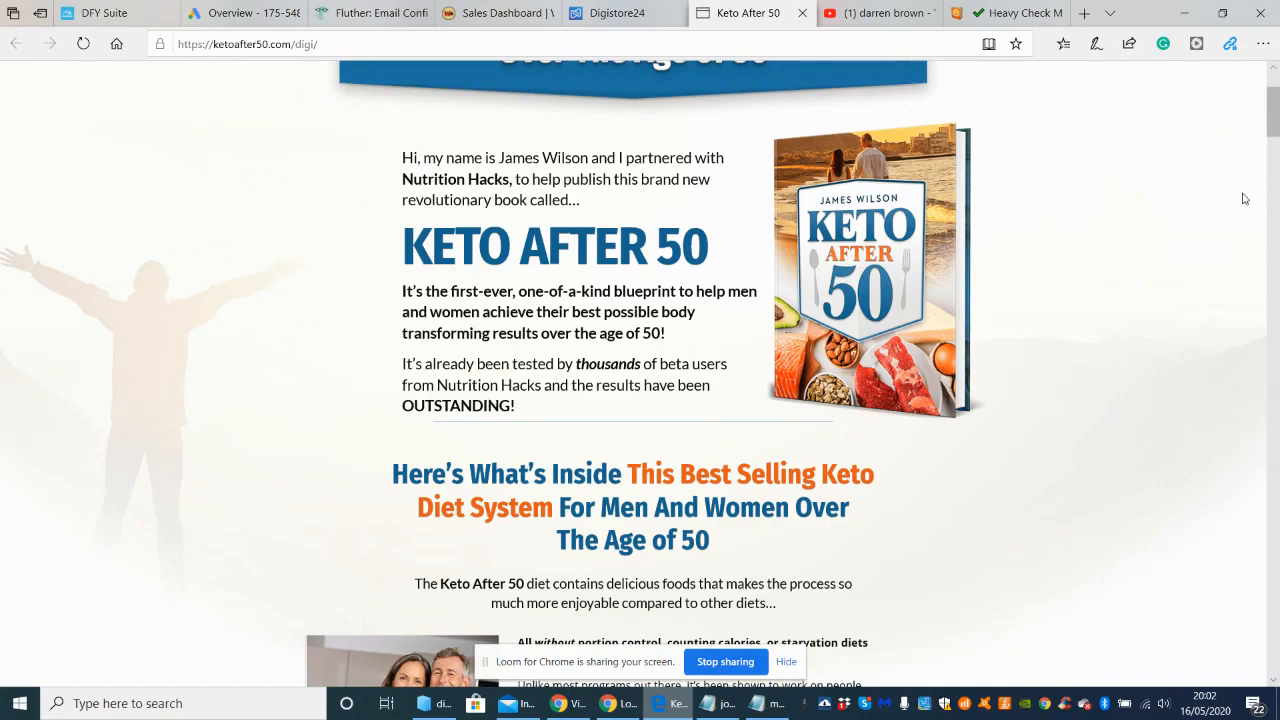
Scroll past the feature checklist to the Diet Cookbook and Action Guide bonuses.
{"action": "scroll", "scroll_direction": "down", "scroll_amount": 3}
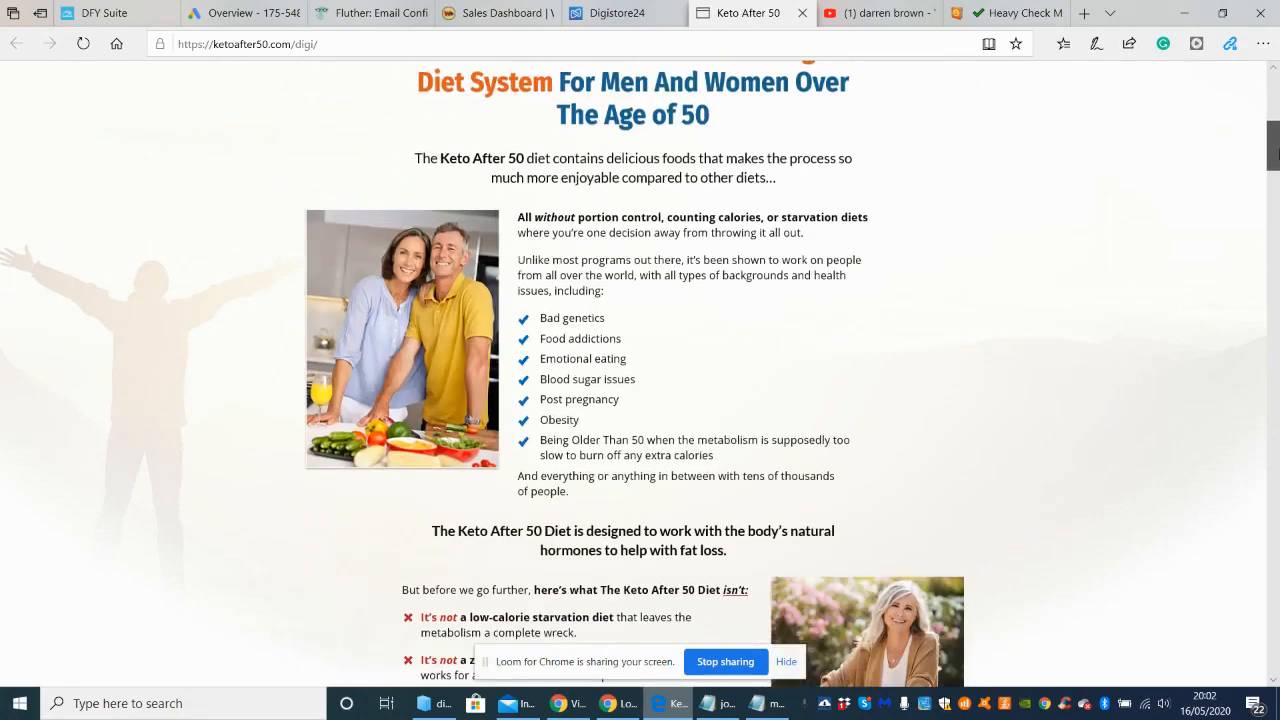
{"action": "scroll", "scroll_direction": "down", "scroll_amount": 3}
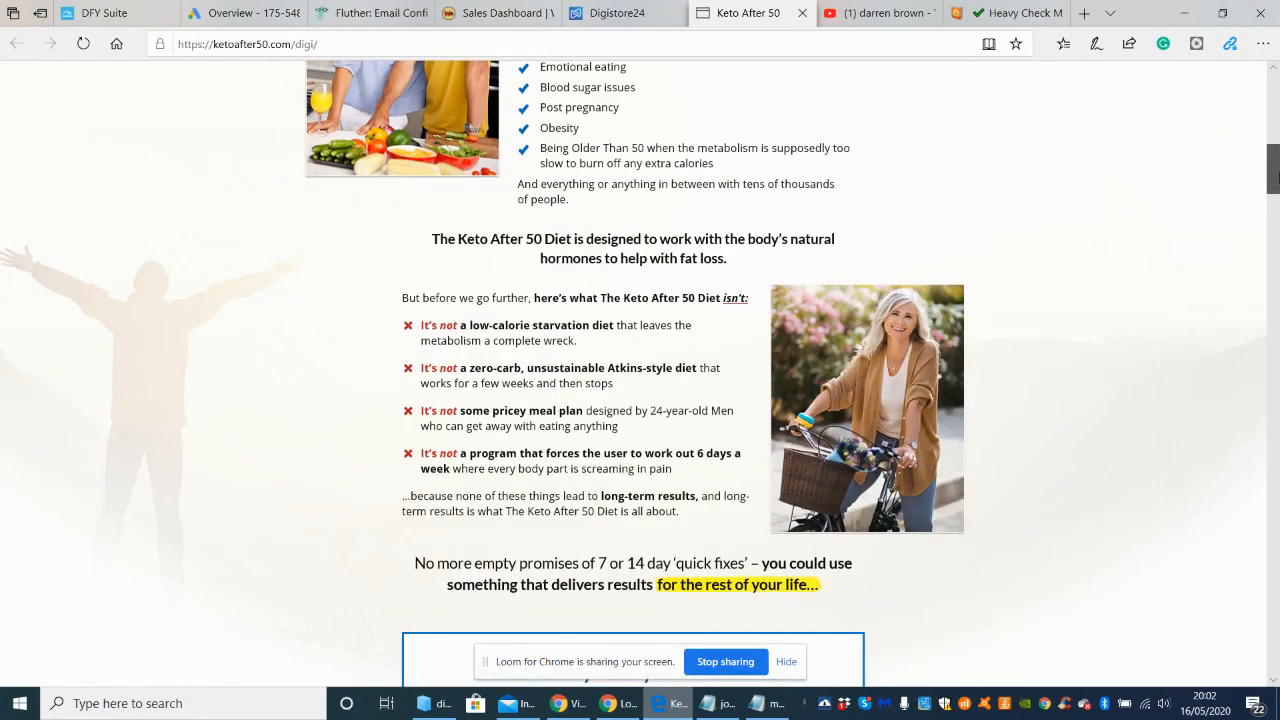
{"action": "scroll", "scroll_direction": "down", "scroll_amount": 3}
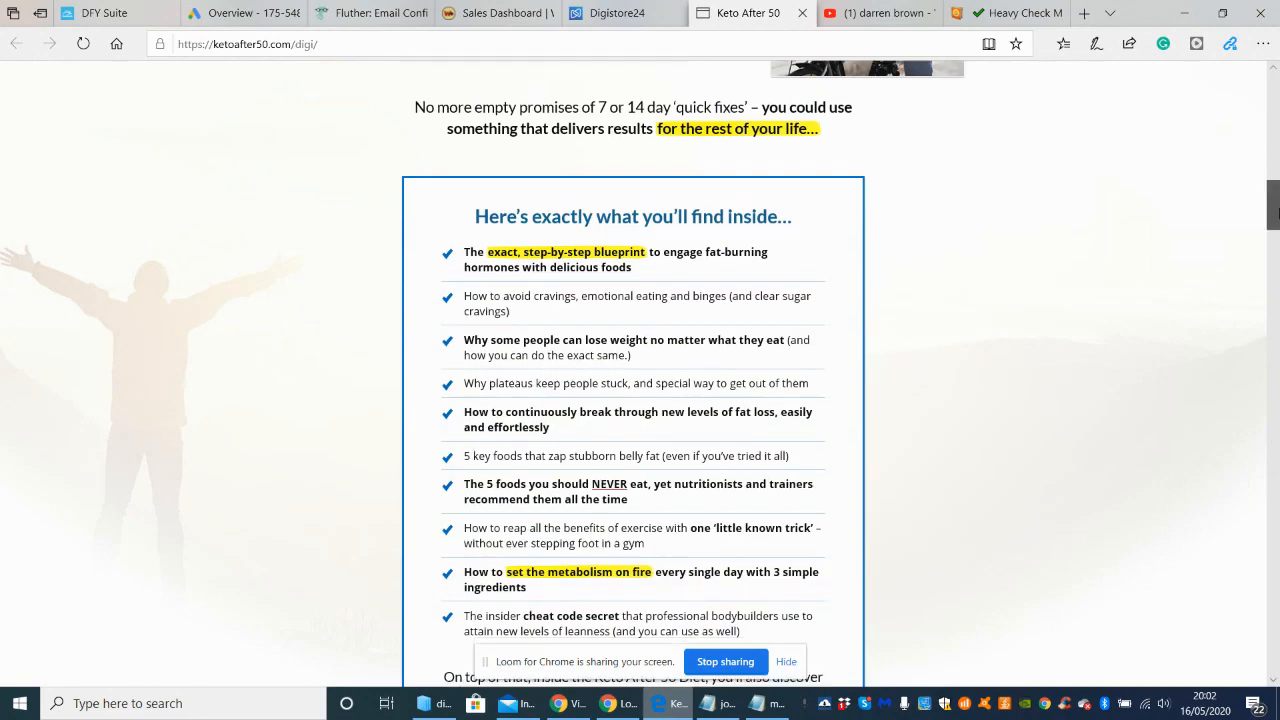
{"action": "scroll", "scroll_direction": "up", "scroll_amount": 3}
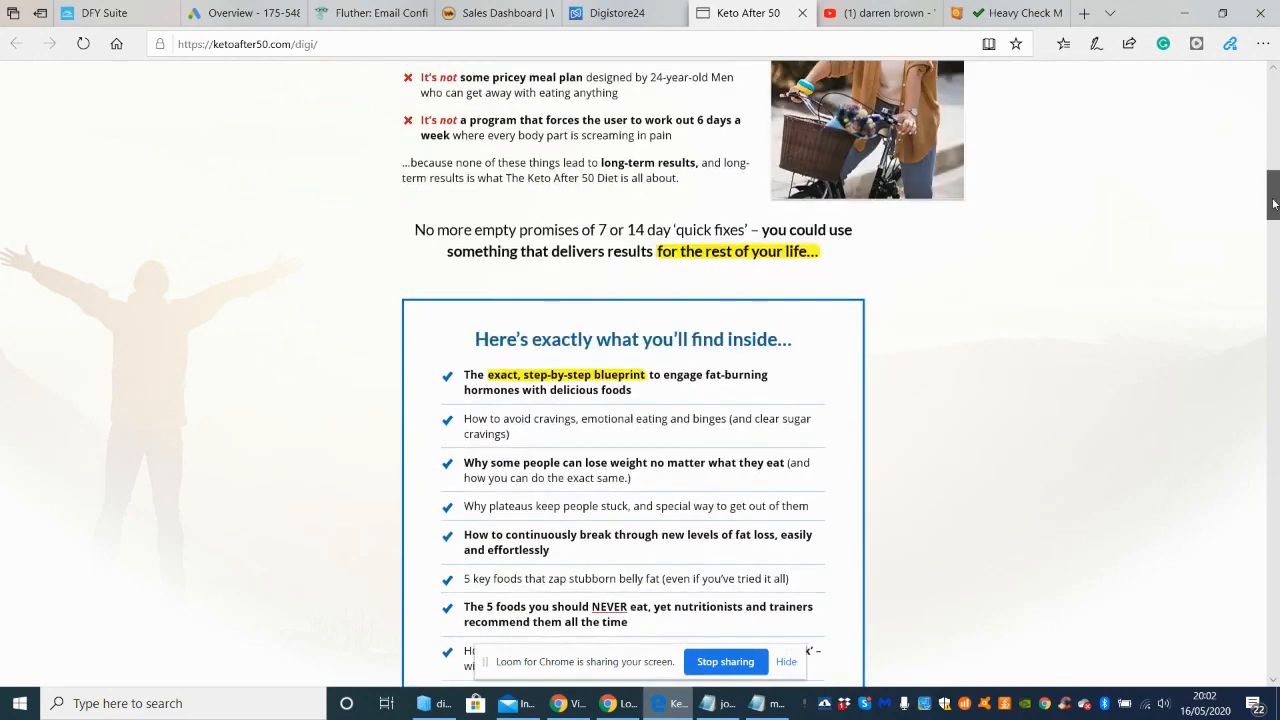
{"action": "scroll", "scroll_direction": "down", "scroll_amount": 3}
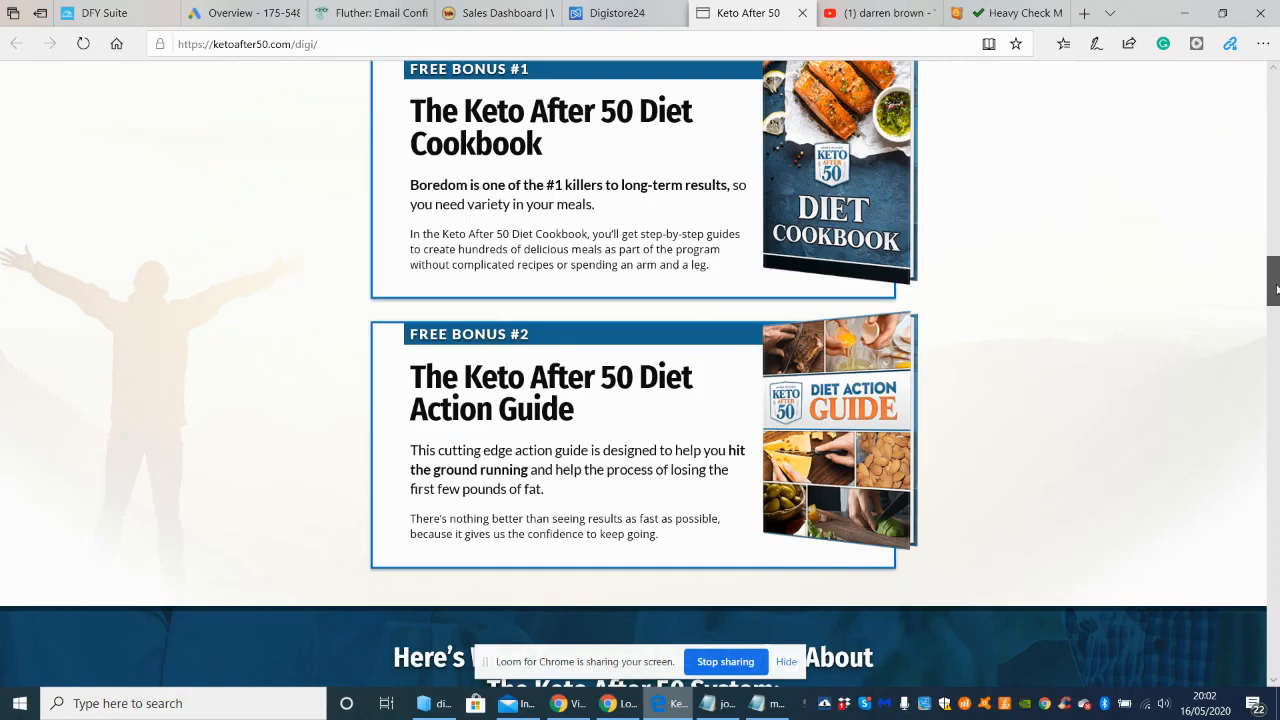
{"action": "scroll", "scroll_direction": "up", "scroll_amount": 3}
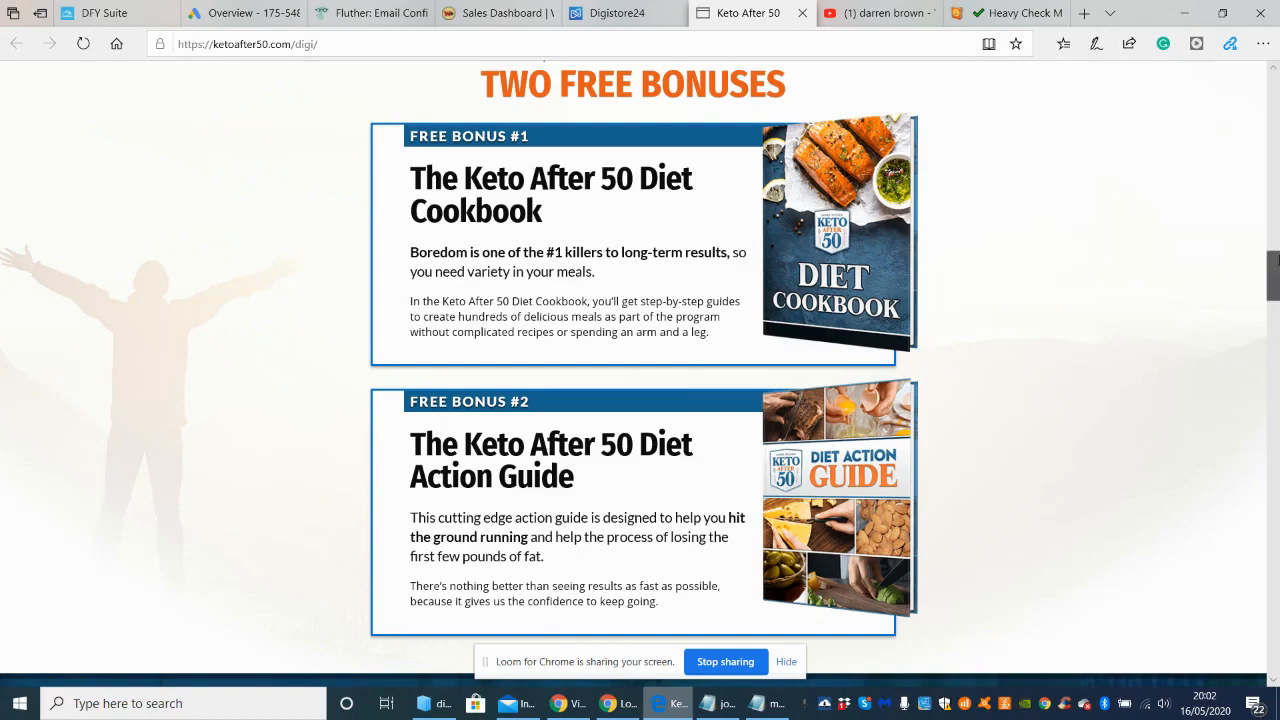
Scroll past the testimonial emails to the 'Yes, that's right!' $9 offer section.
{"action": "scroll", "scroll_direction": "down", "scroll_amount": 3}
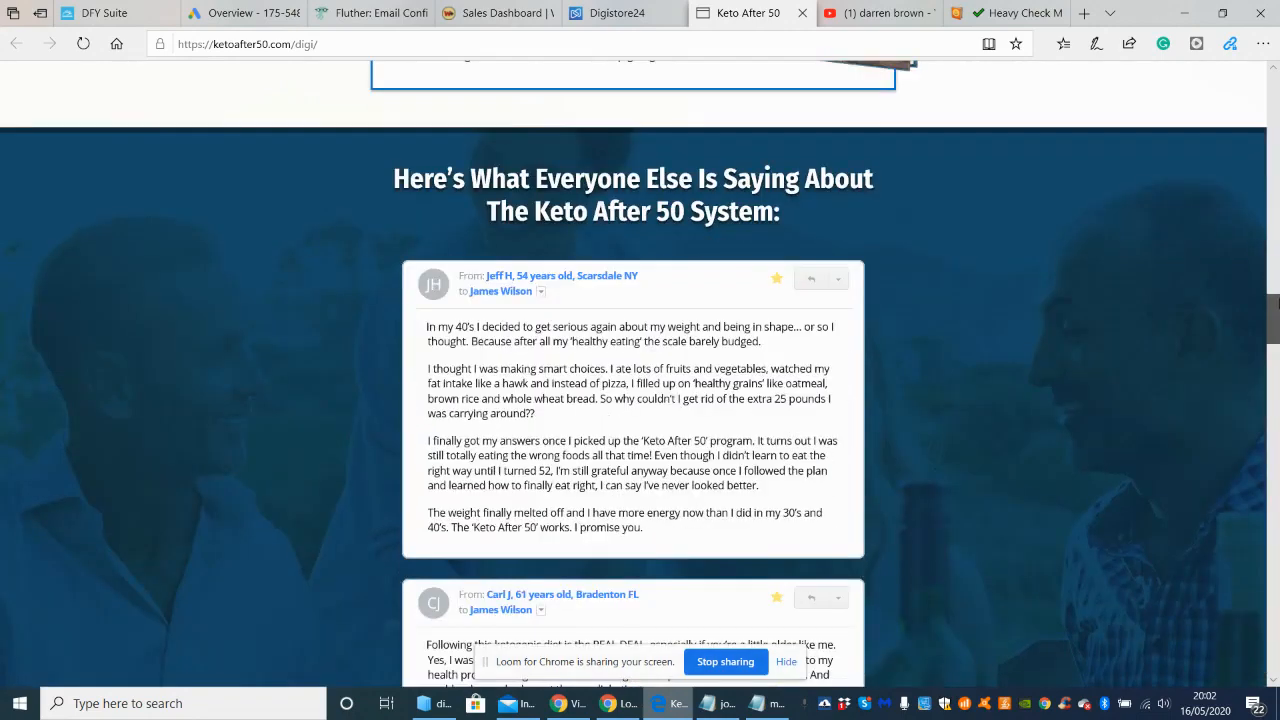
{"action": "scroll", "scroll_direction": "down", "scroll_amount": 3}
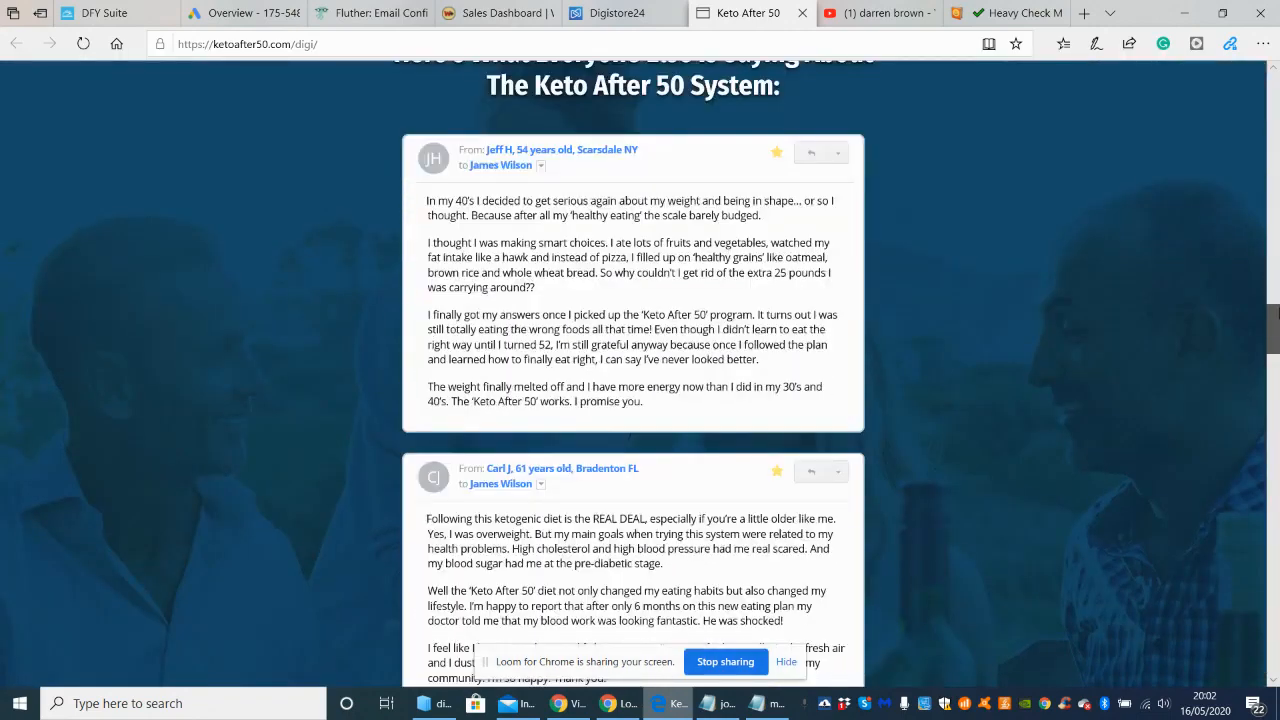
{"action": "scroll", "scroll_direction": "up", "scroll_amount": 3}
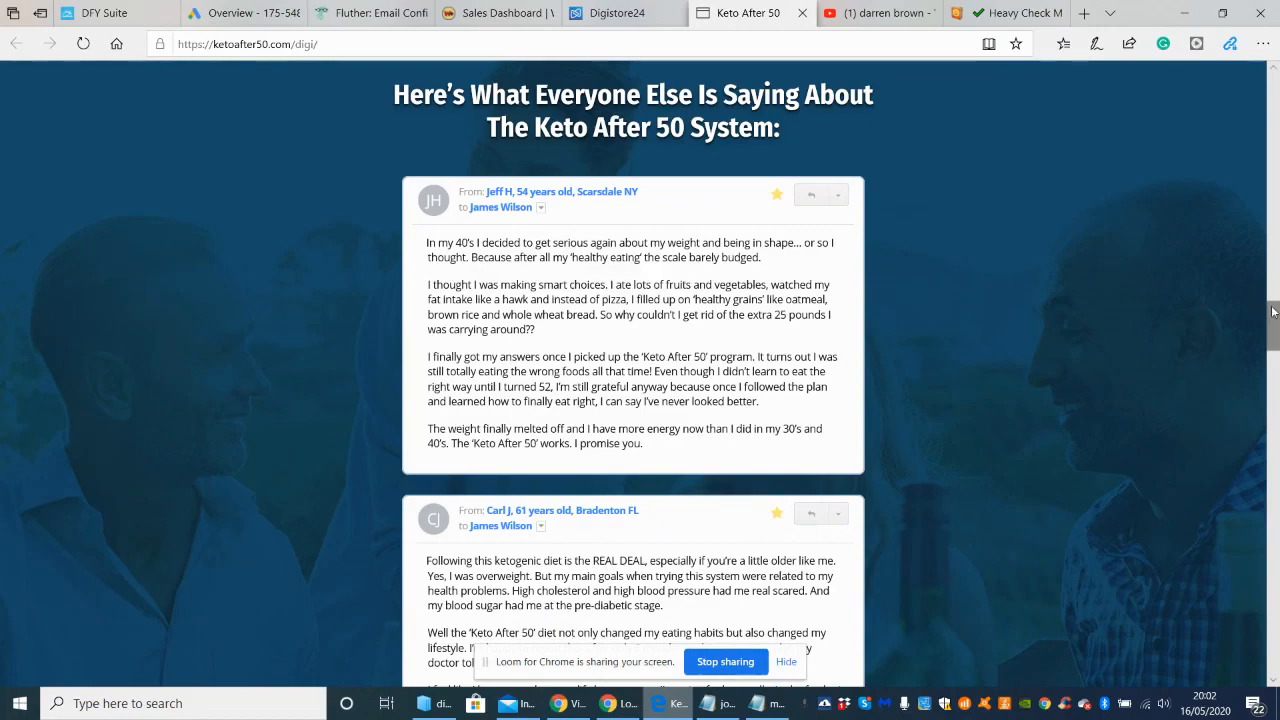
{"action": "scroll", "scroll_direction": "down", "scroll_amount": 3}
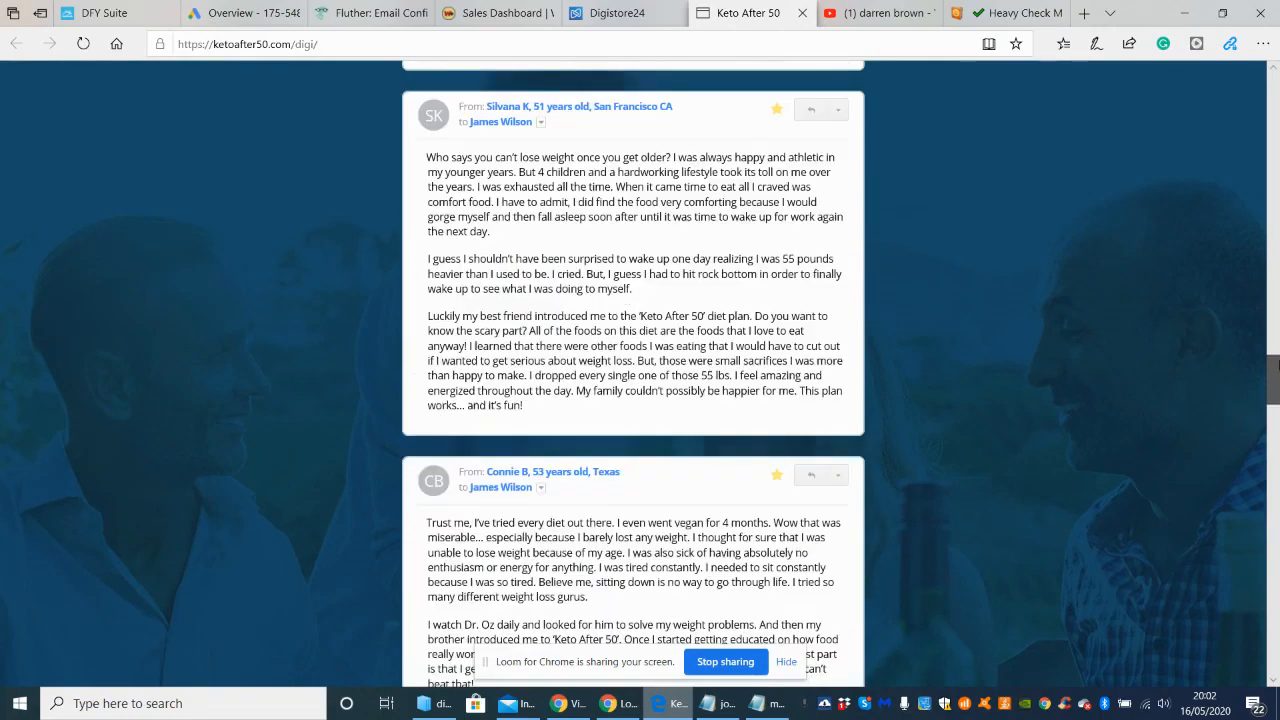
{"action": "scroll", "scroll_direction": "down", "scroll_amount": 3}
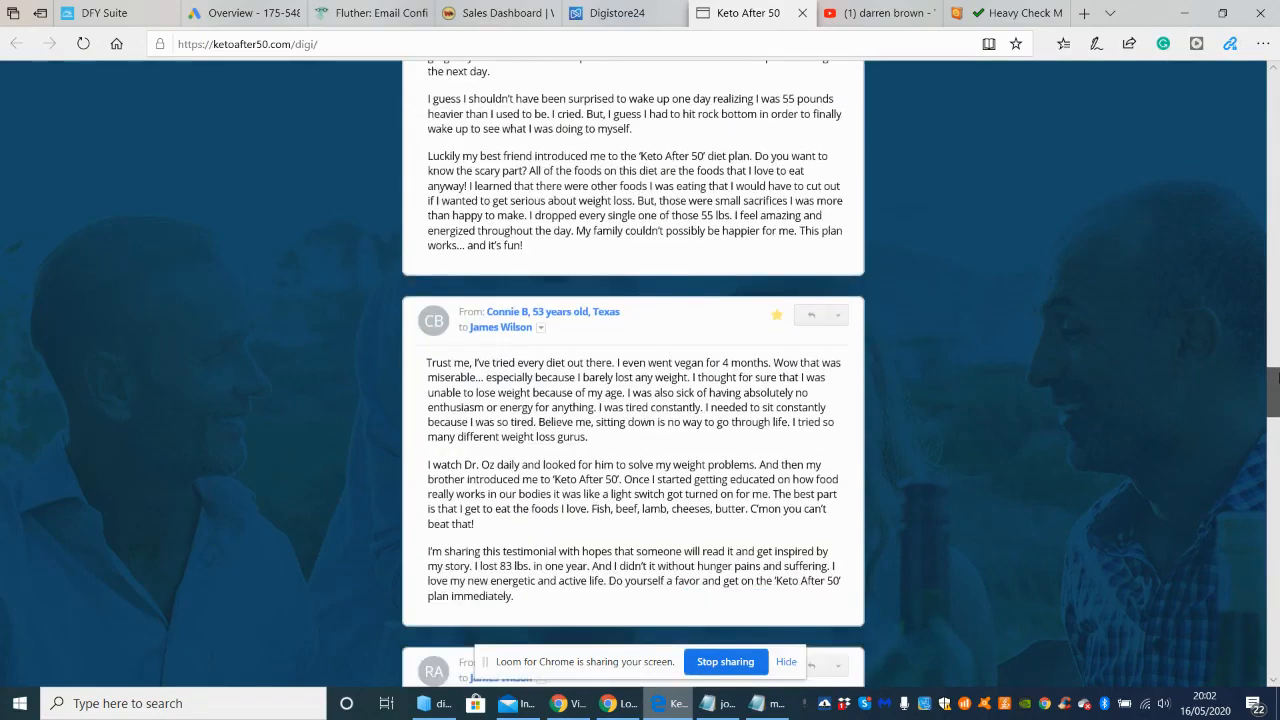
{"action": "scroll", "scroll_direction": "down", "scroll_amount": 3}
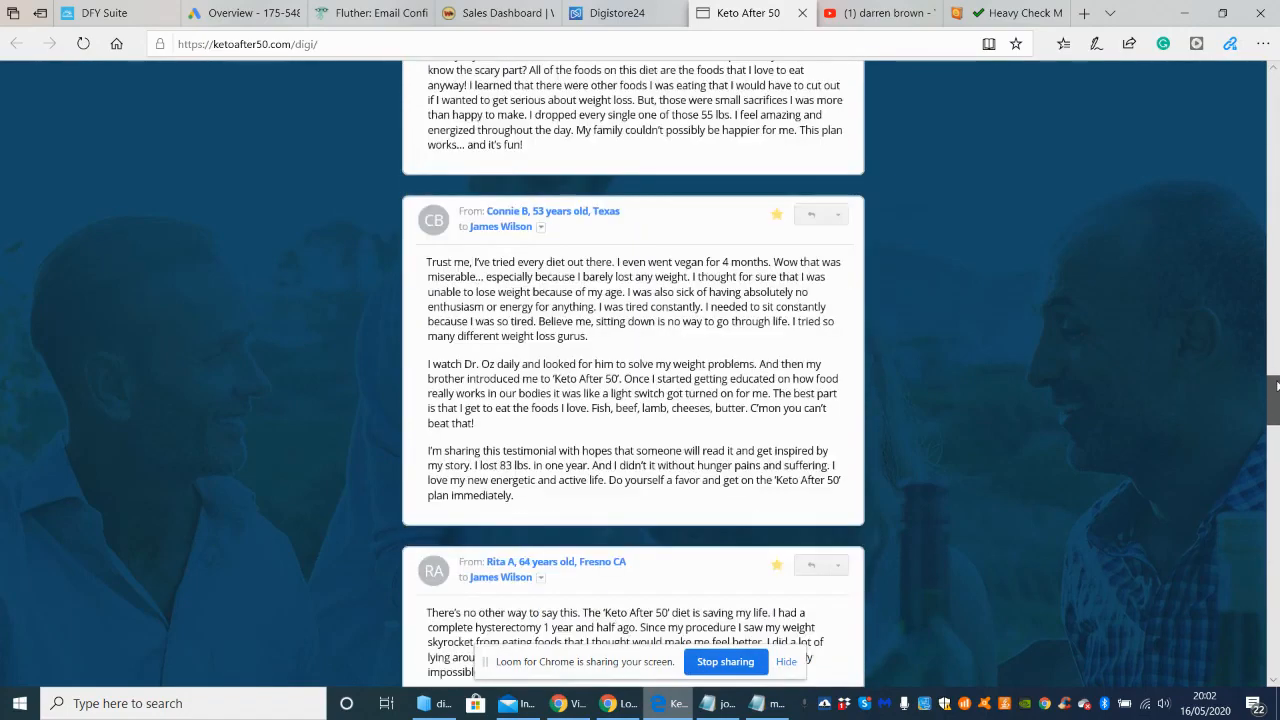
{"action": "scroll", "scroll_direction": "down", "scroll_amount": 3}
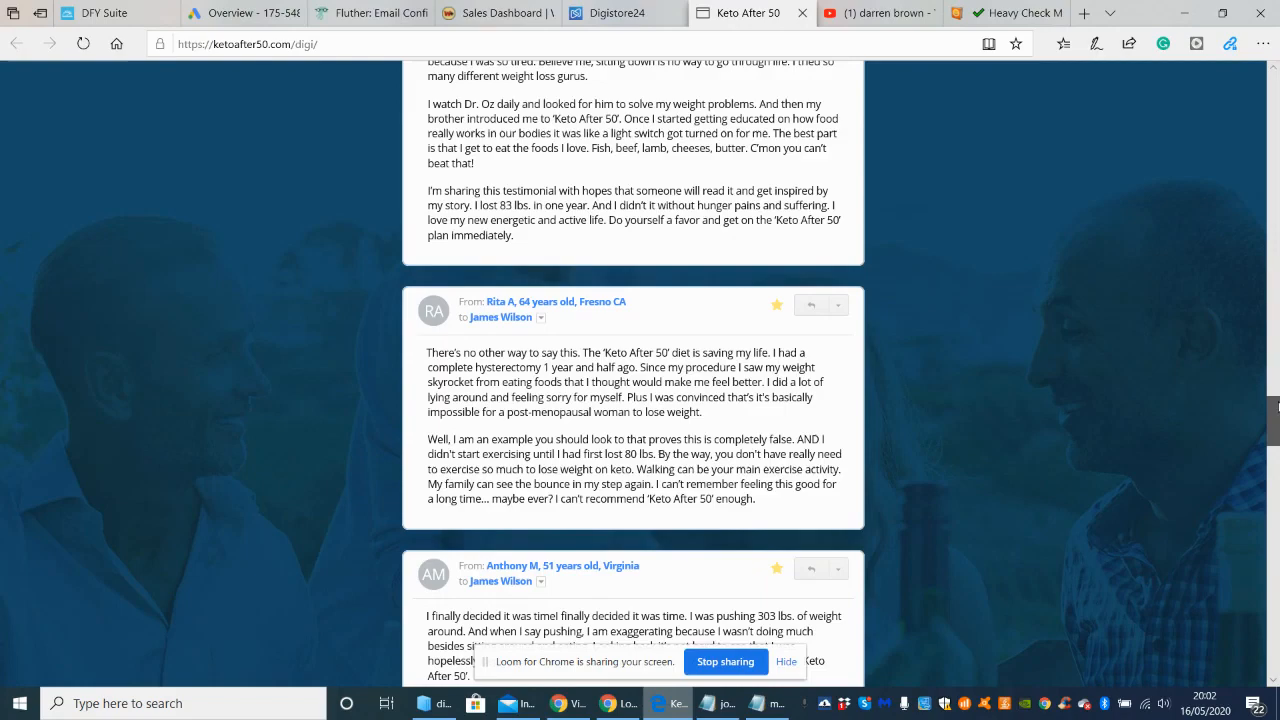
{"action": "scroll", "scroll_direction": "down", "scroll_amount": 3}
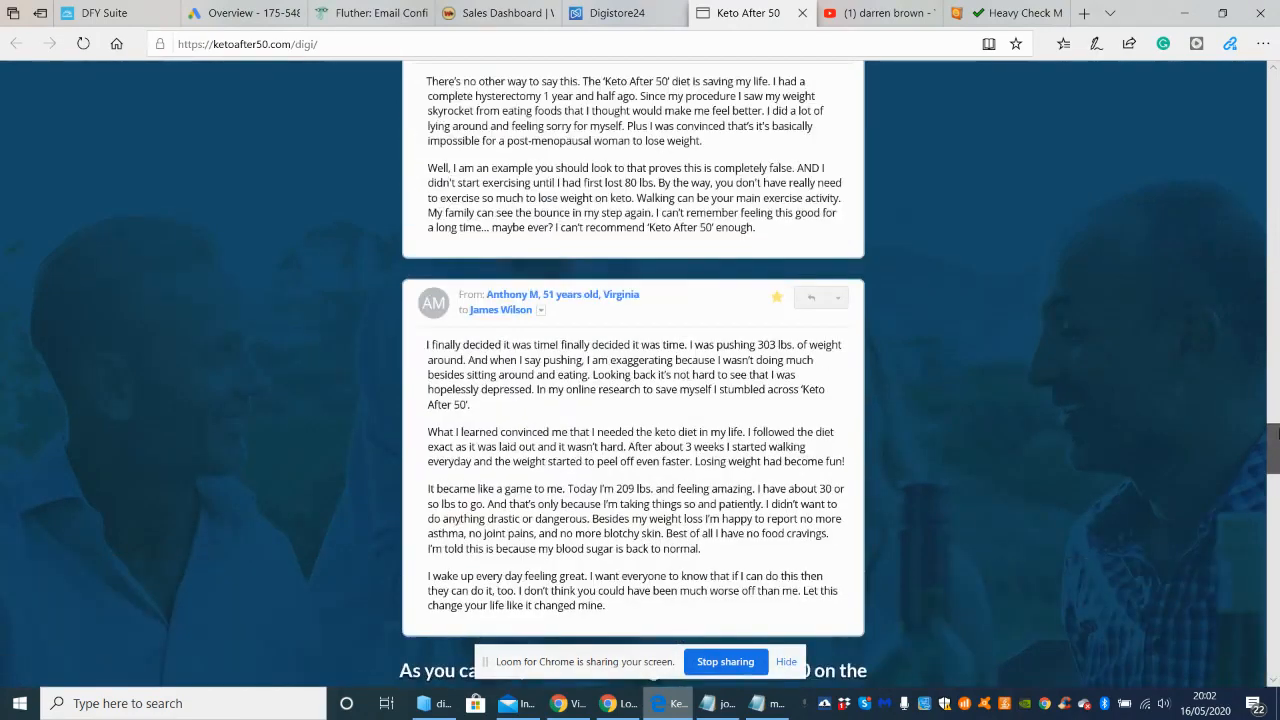
{"action": "mouse_move", "coordinate": [1221, 406]}
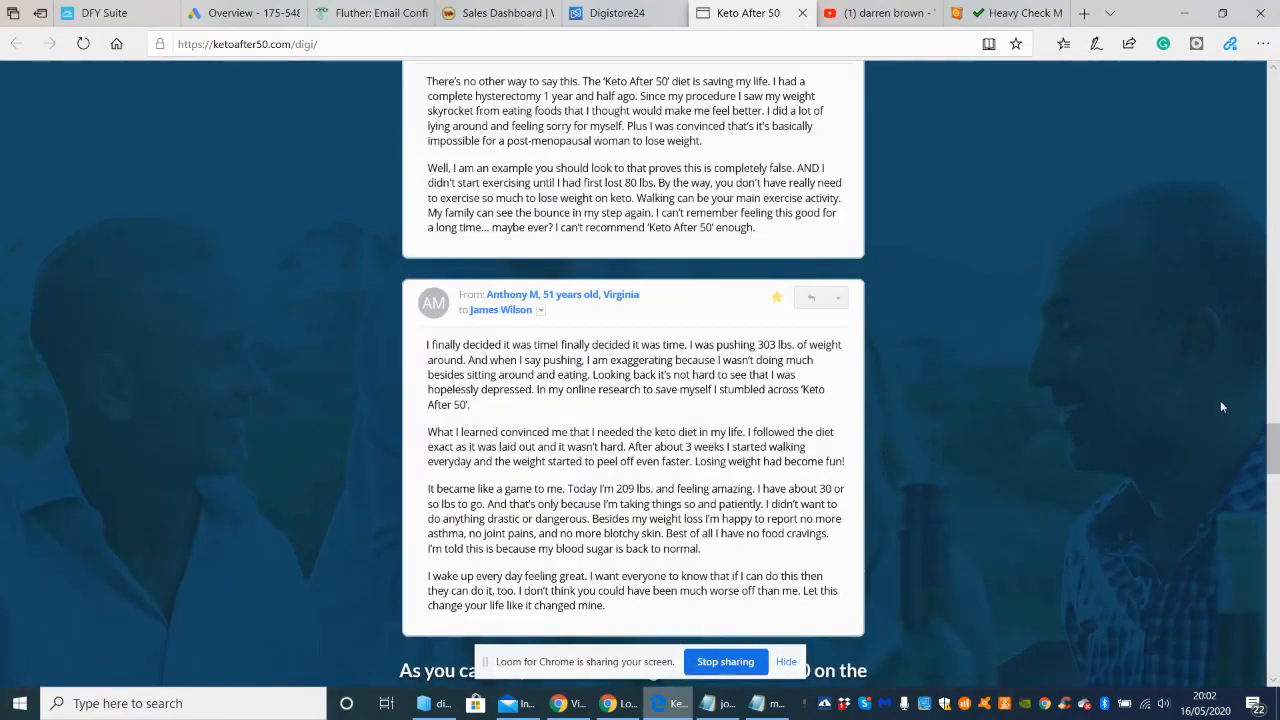
{"action": "scroll", "scroll_direction": "down", "scroll_amount": 3}
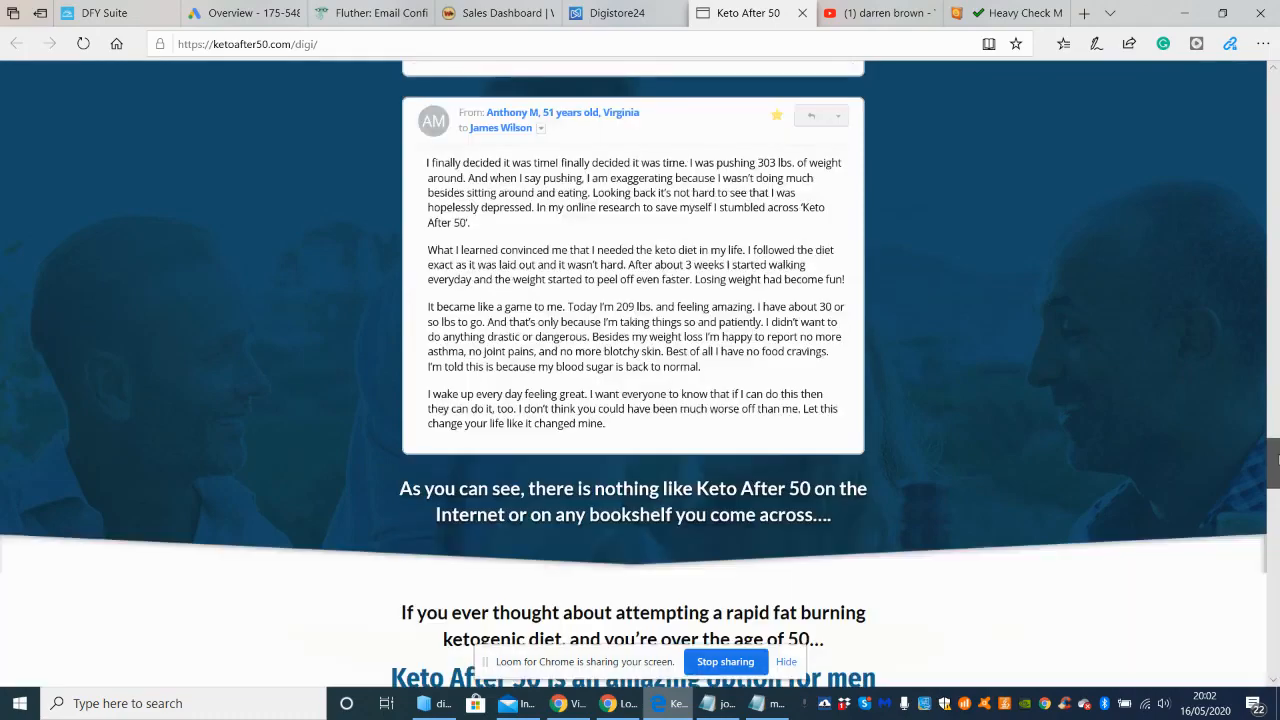
{"action": "scroll", "scroll_direction": "down", "scroll_amount": 3}
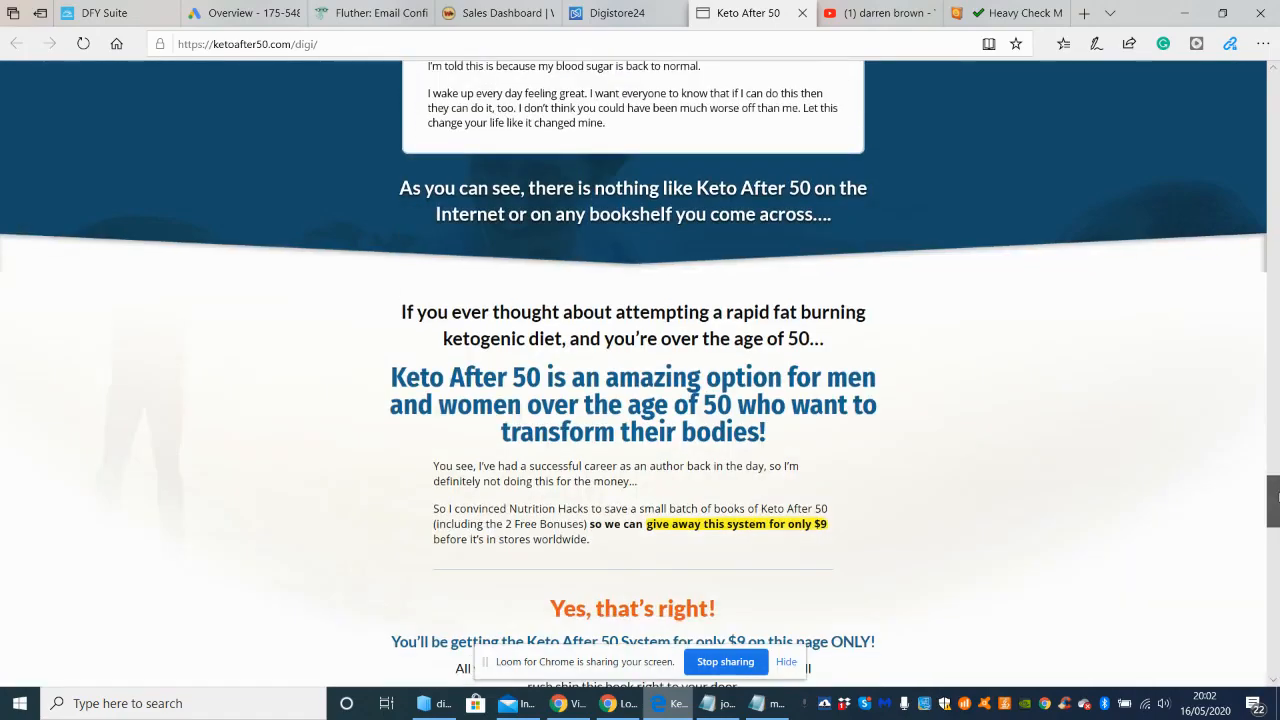
{"action": "scroll", "scroll_direction": "down", "scroll_amount": 3}
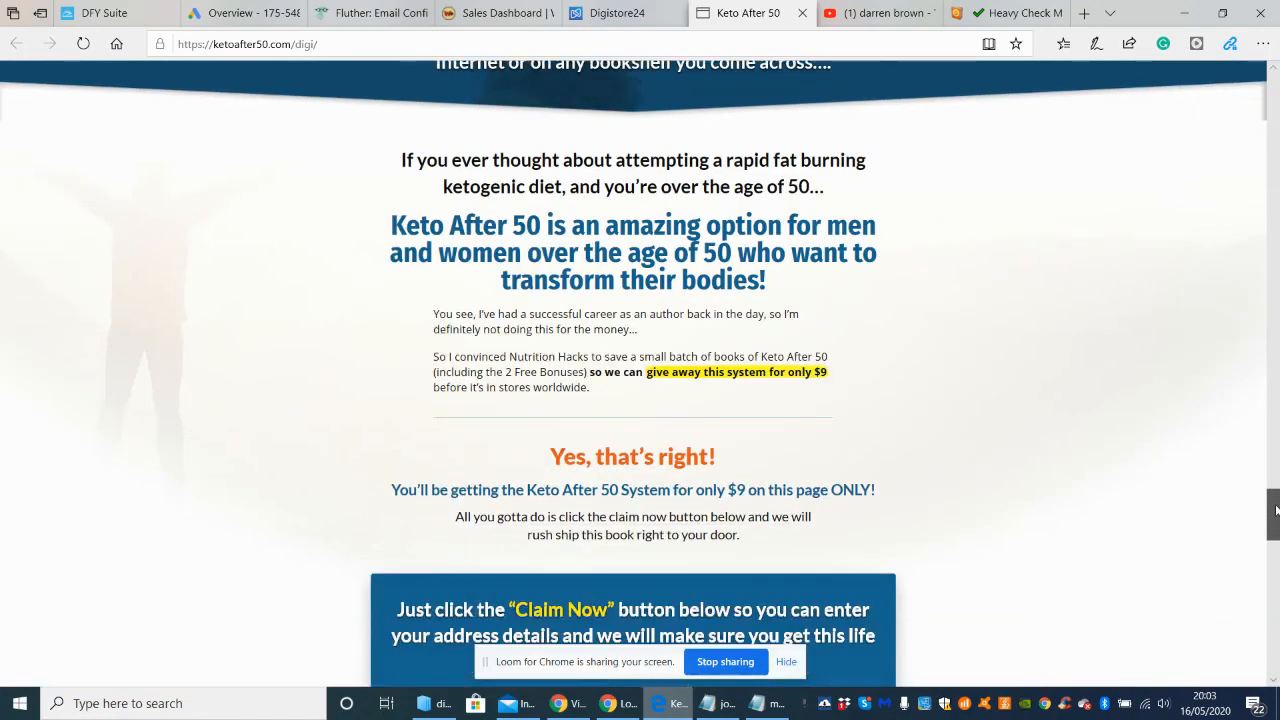
{"action": "scroll", "scroll_direction": "up", "scroll_amount": 3}
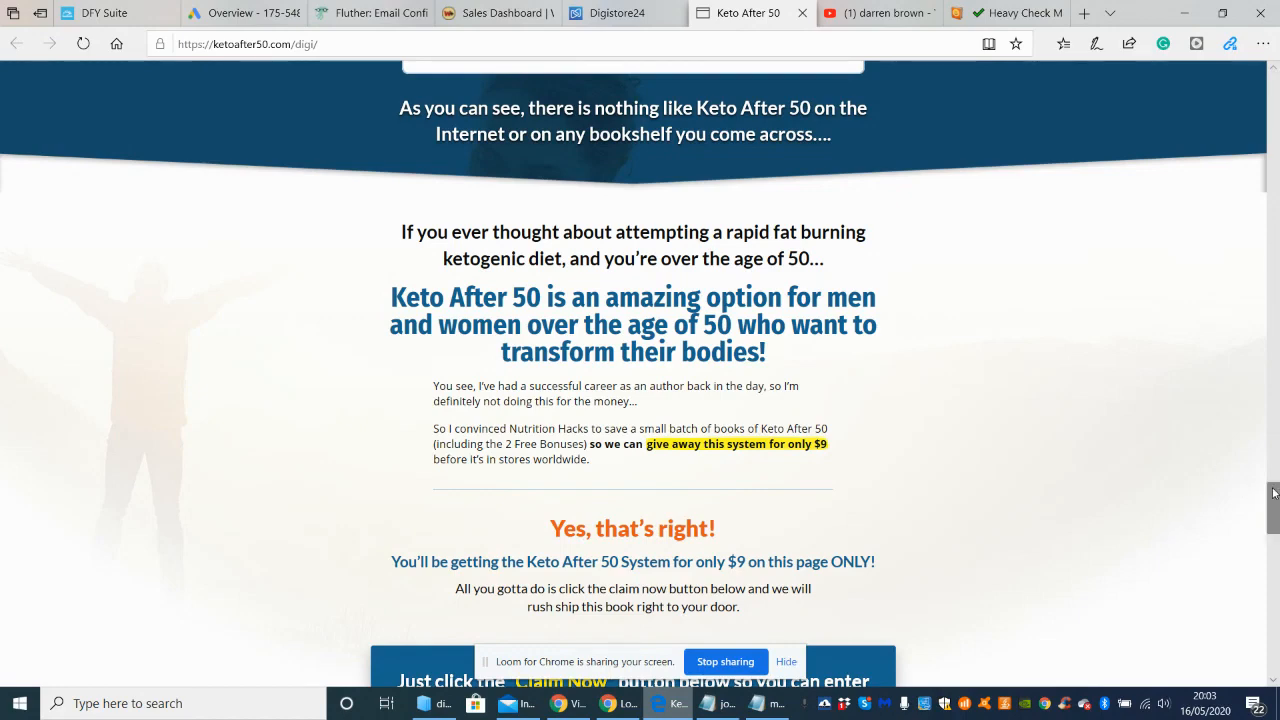
Scroll down to the Claim Now buttons and the footer links.
{"action": "scroll", "scroll_direction": "down", "scroll_amount": 3}
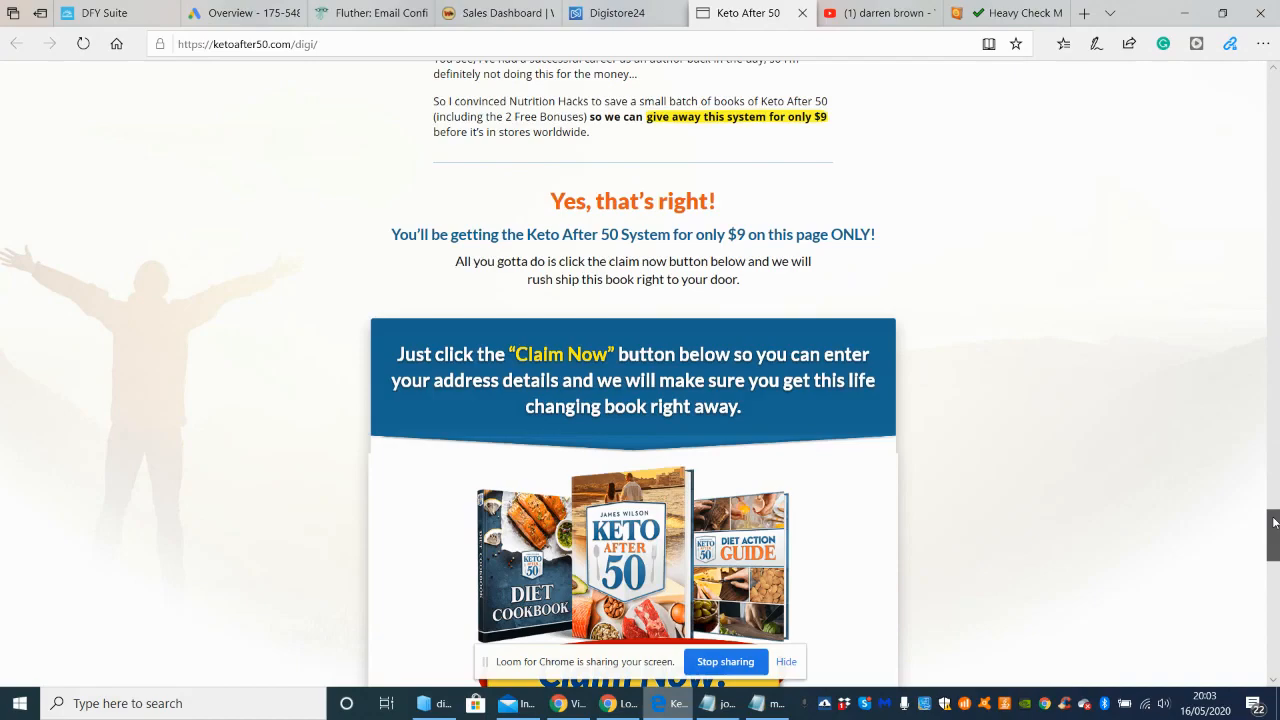
{"action": "scroll", "scroll_direction": "down", "scroll_amount": 3}
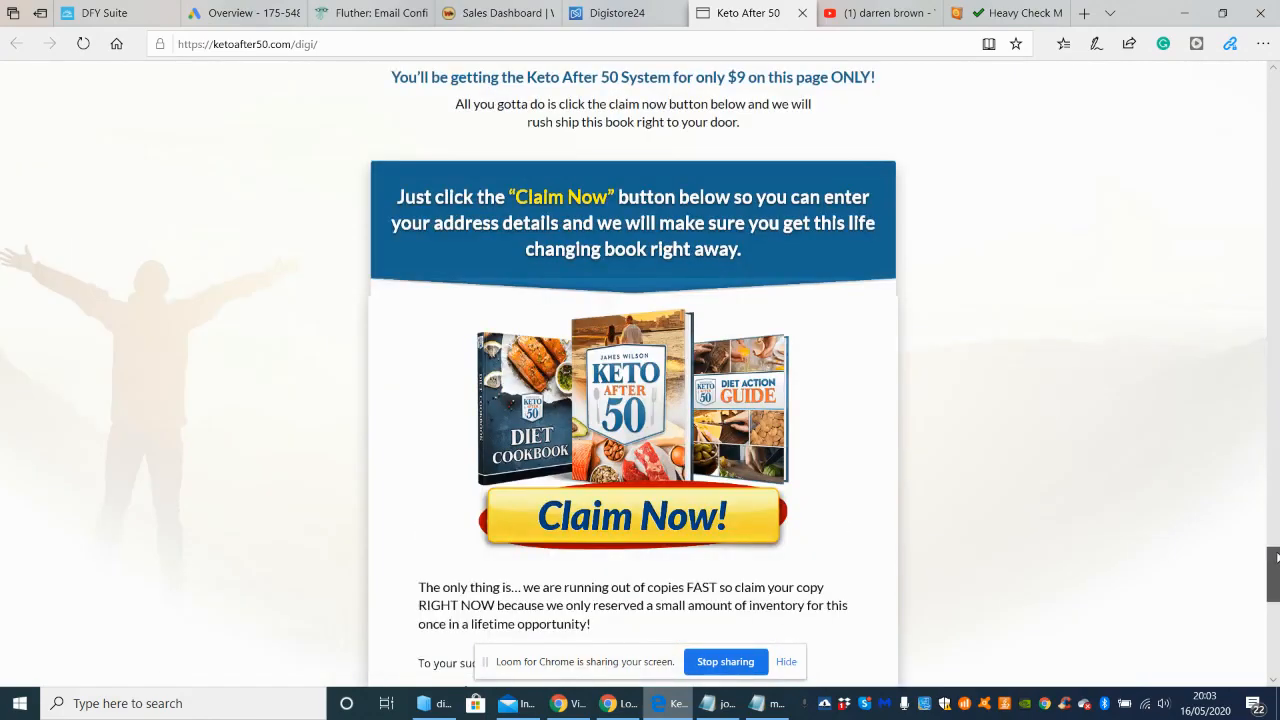
{"action": "scroll", "scroll_direction": "down", "scroll_amount": 3}
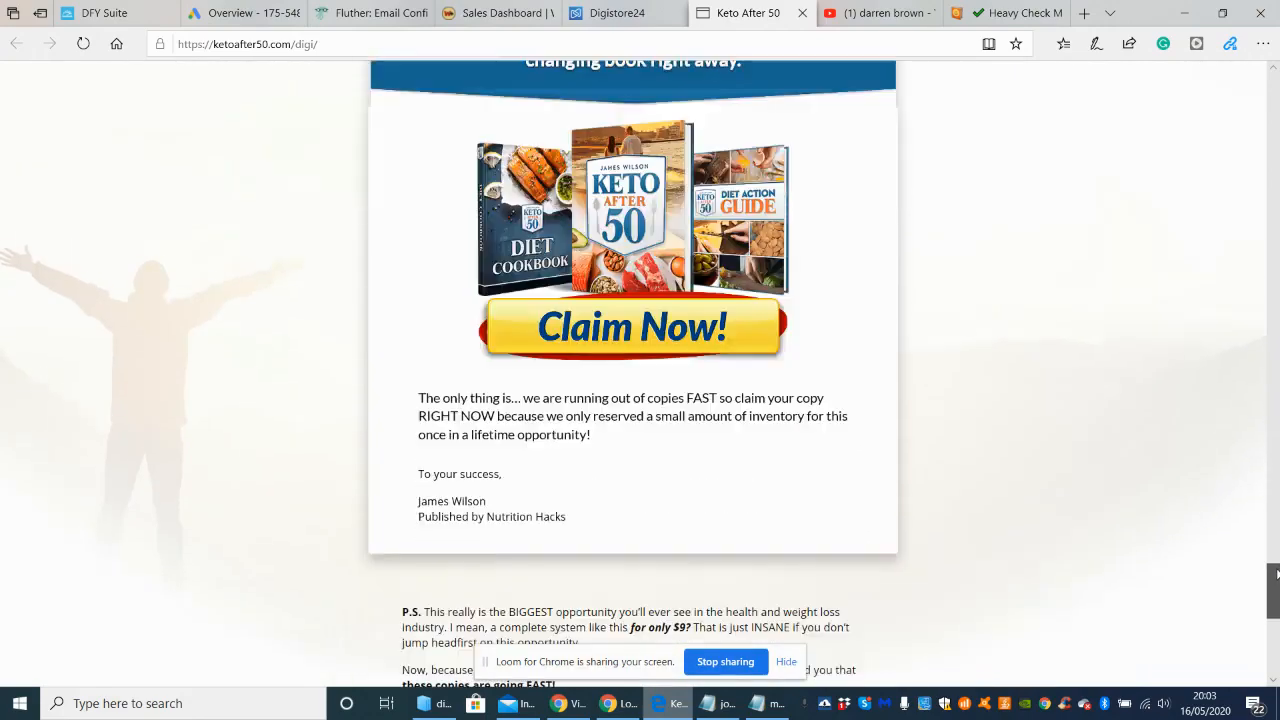
{"action": "scroll", "scroll_direction": "up", "scroll_amount": 3}
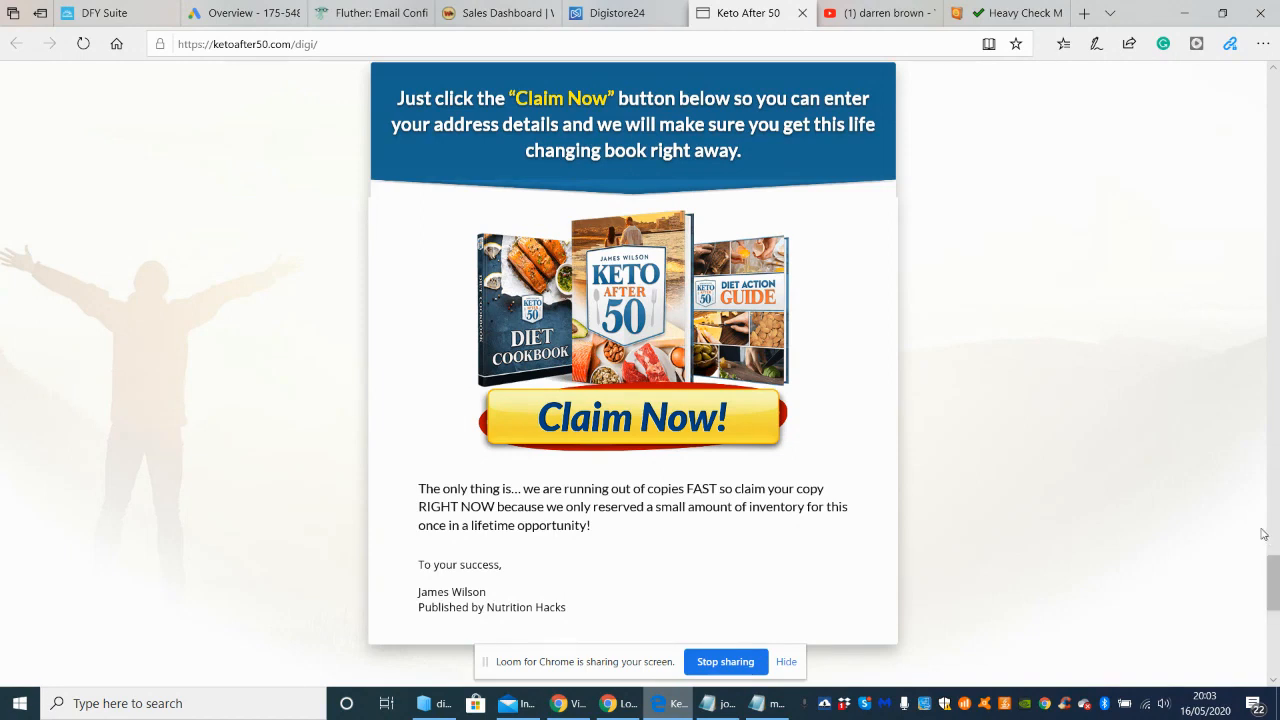
{"action": "scroll", "scroll_direction": "down", "scroll_amount": 3}
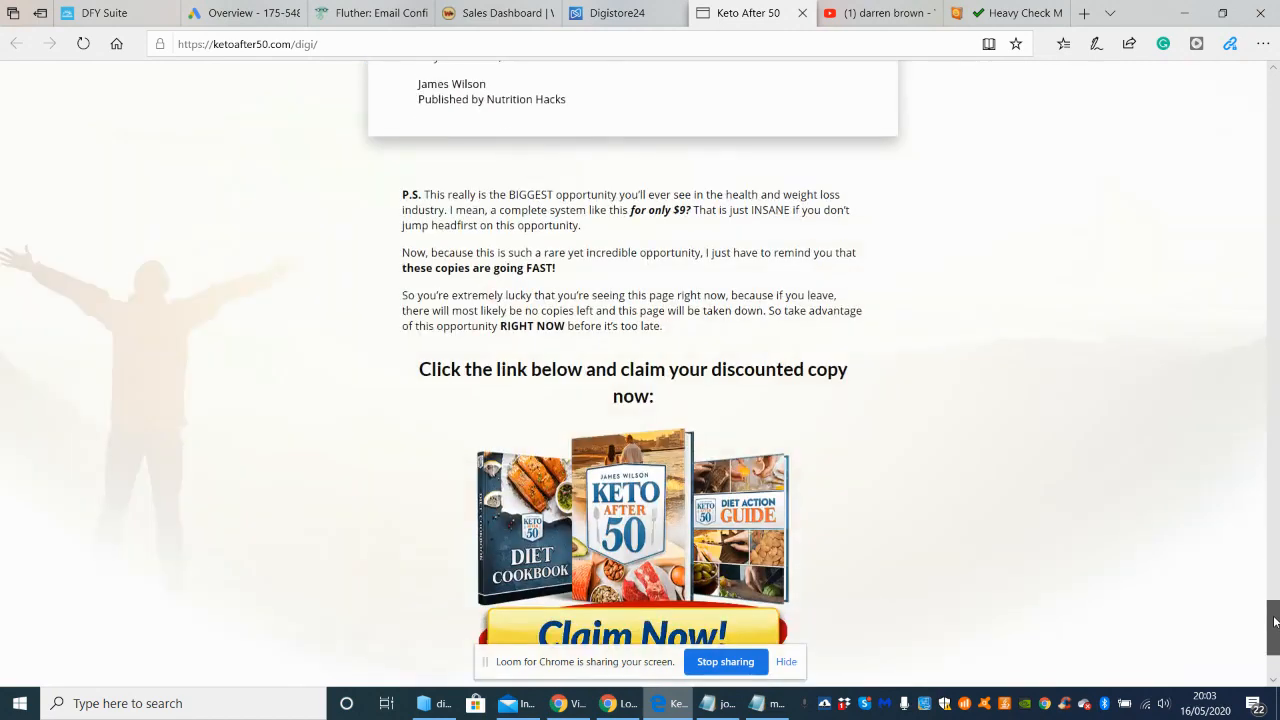
{"action": "scroll", "scroll_direction": "down", "scroll_amount": 3}
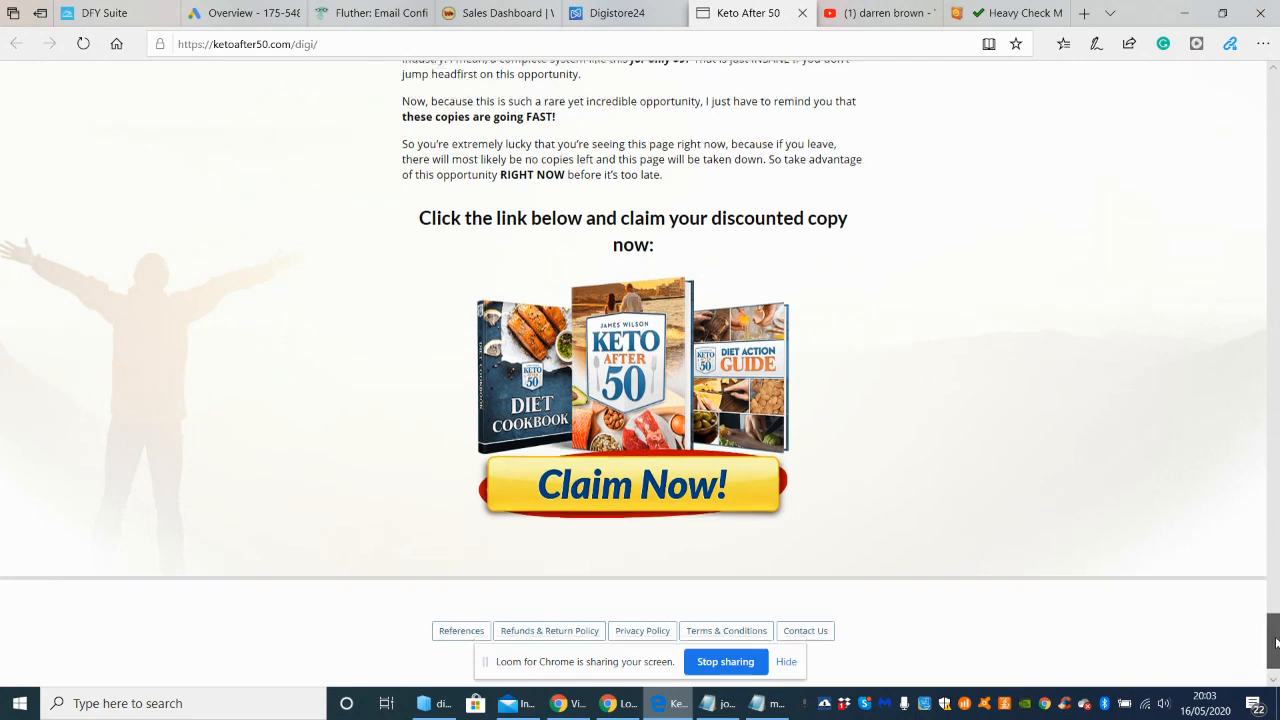
Scroll back up toward the testimonials and benefits list.
{"action": "scroll", "scroll_direction": "up", "scroll_amount": 3}
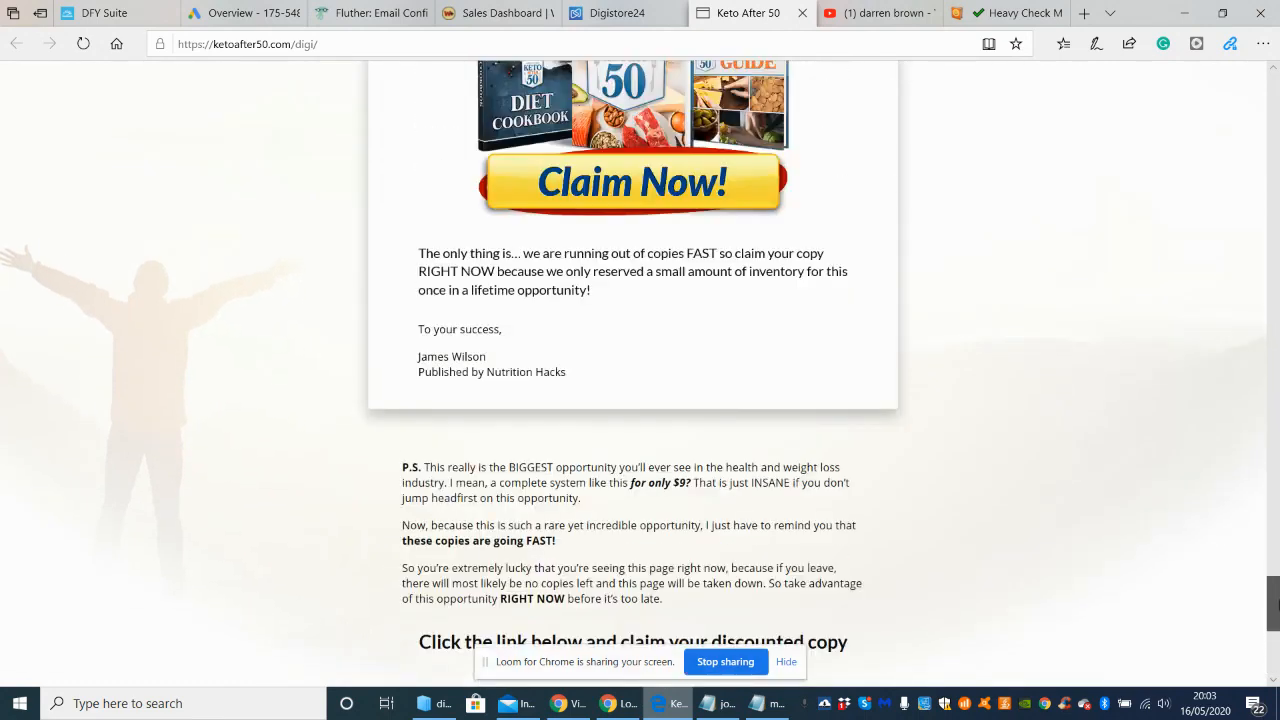
{"action": "scroll", "scroll_direction": "down", "scroll_amount": 3}
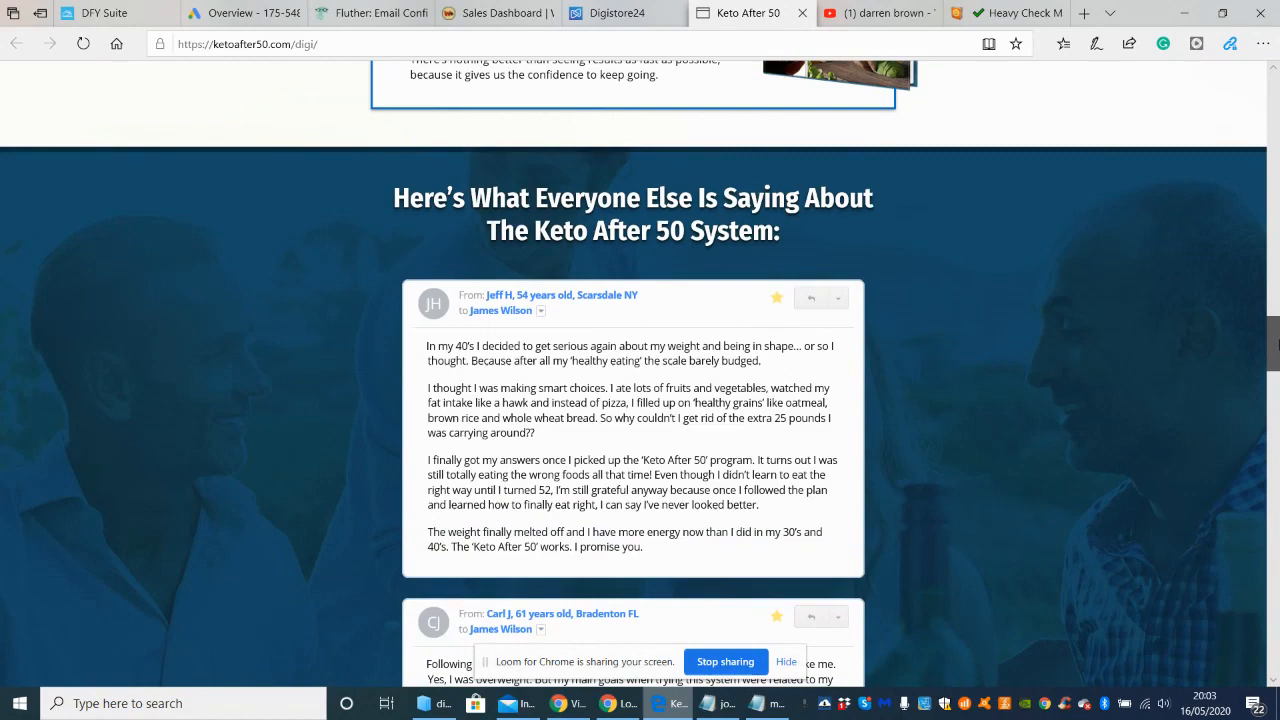
{"action": "scroll", "scroll_direction": "up", "scroll_amount": 3}
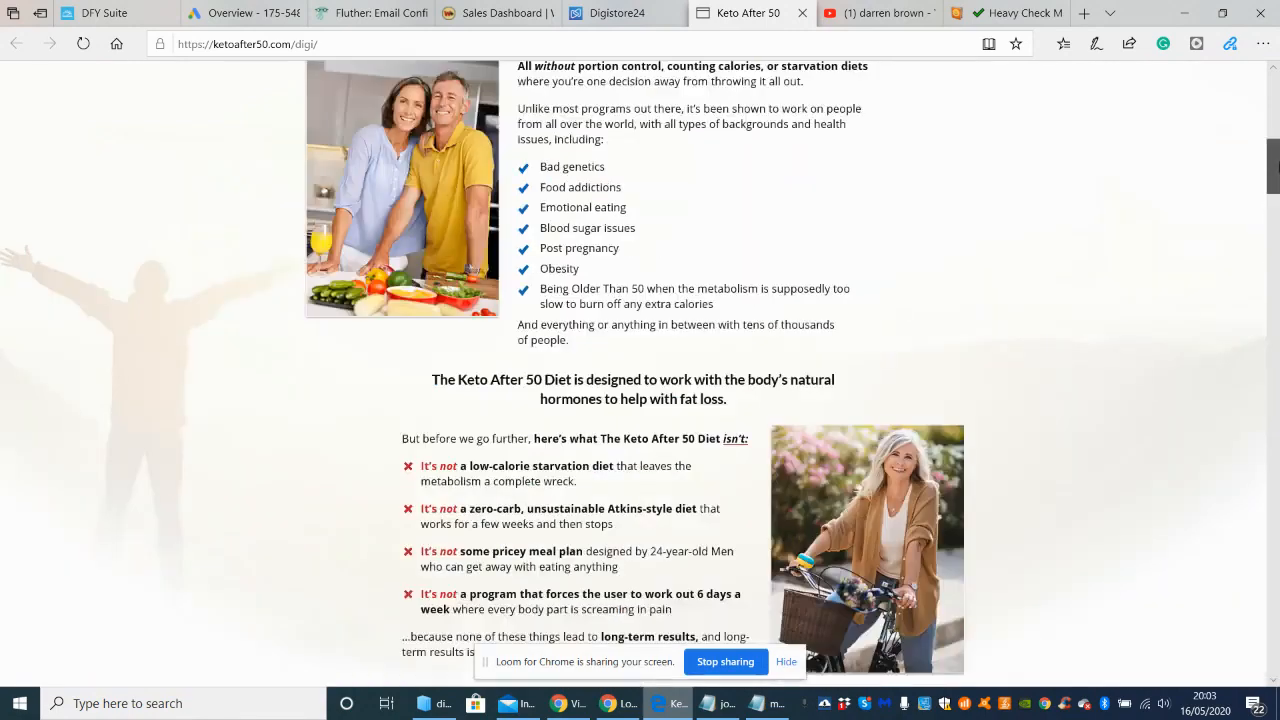
{"action": "scroll", "scroll_direction": "down", "scroll_amount": 3}
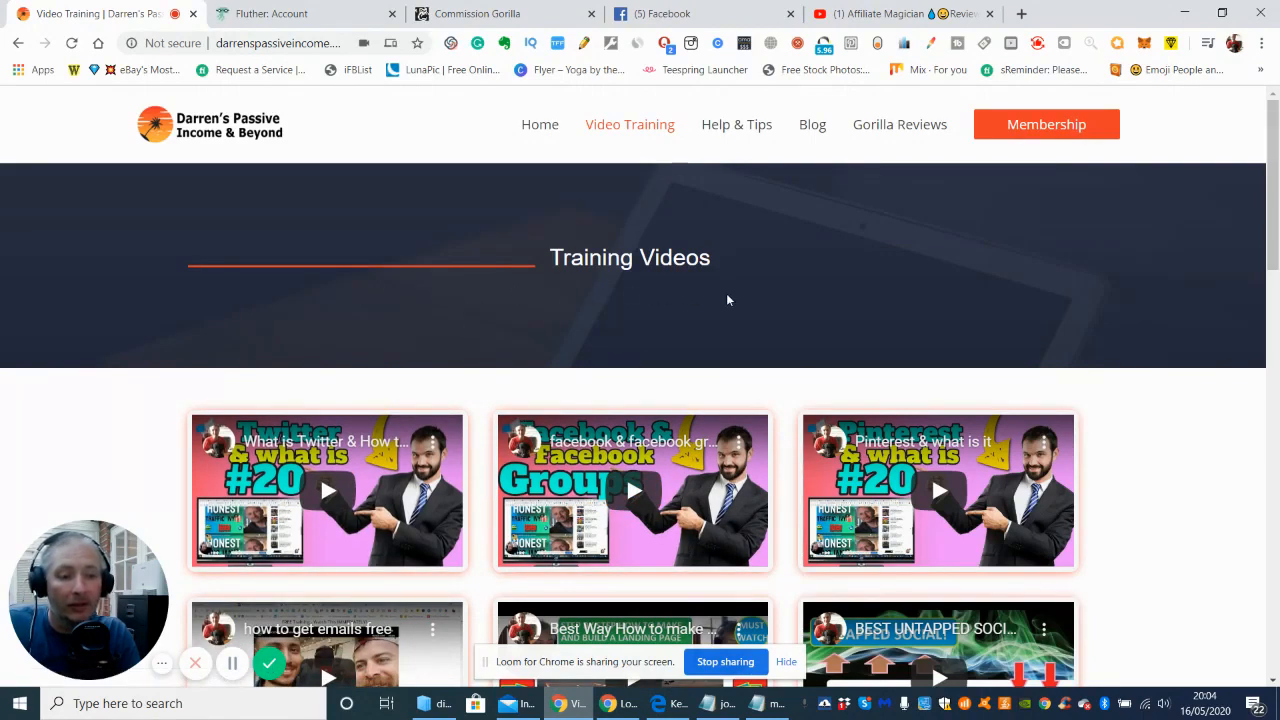
{"action": "mouse_move", "coordinate": [687, 323]}
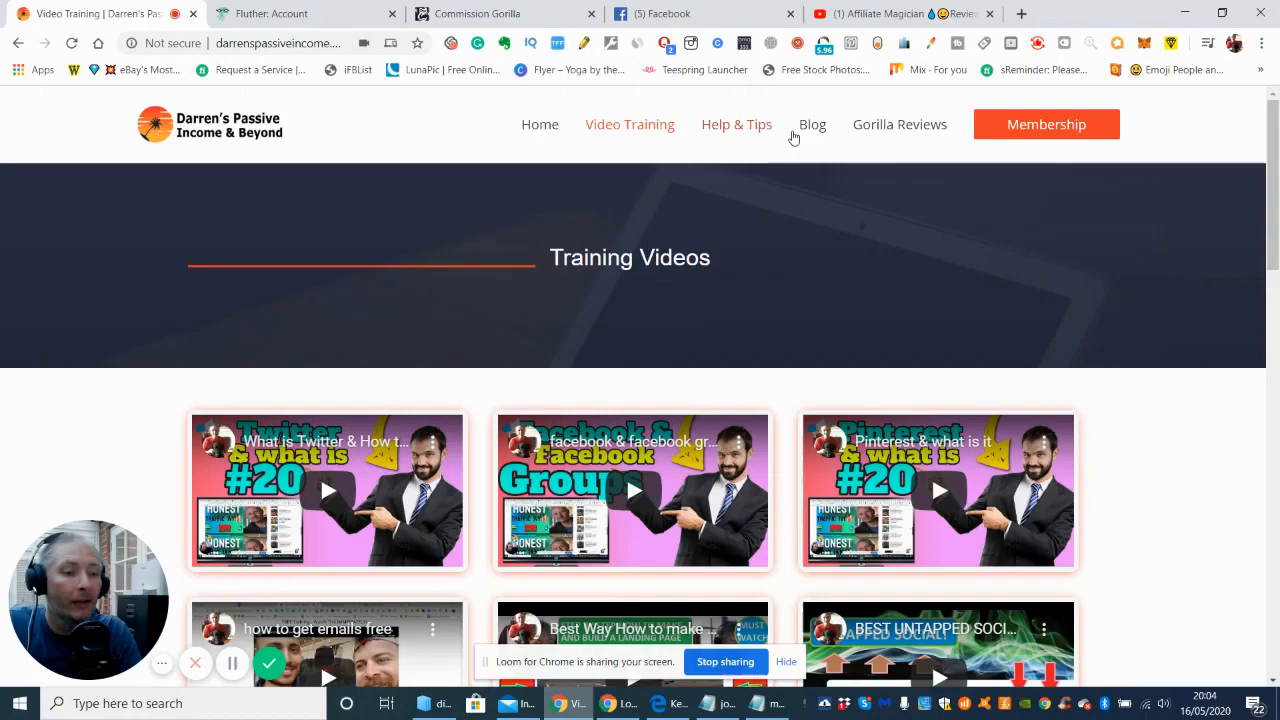
Open the Blog page of Darren's Passive Income site and scroll into its posts.
{"action": "left_click", "coordinate": [812, 124]}
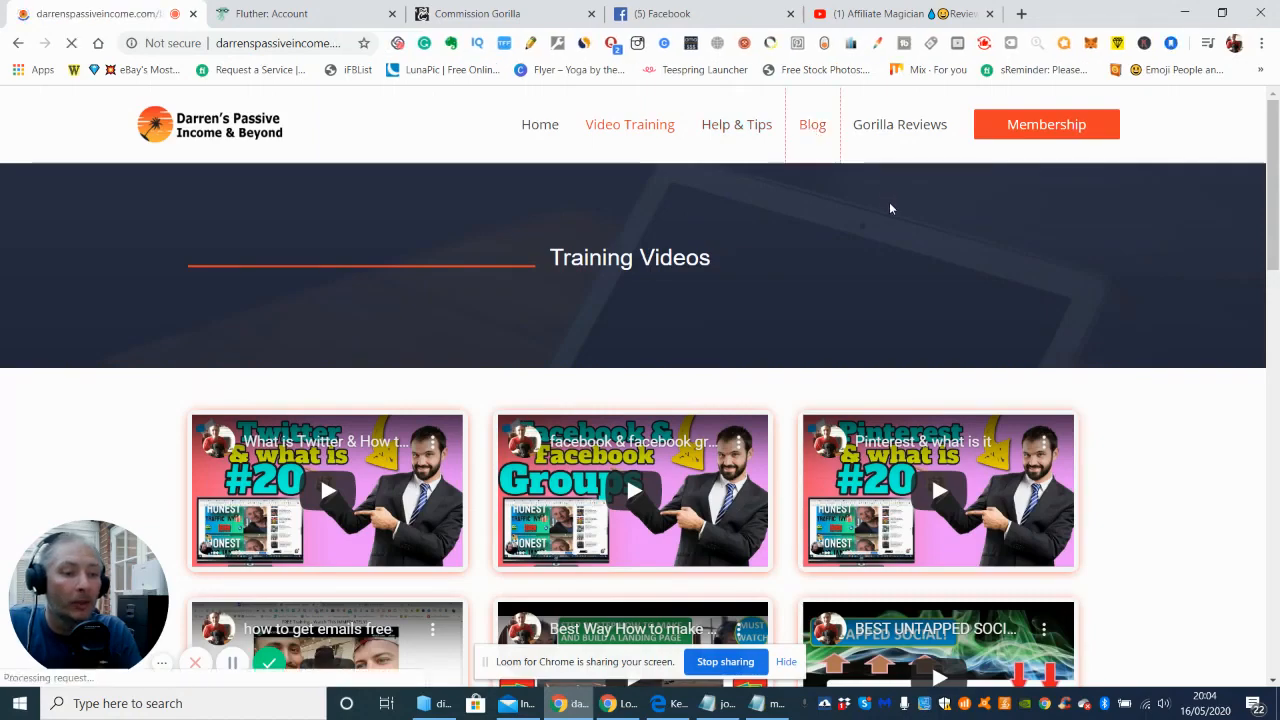
{"action": "left_click", "coordinate": [812, 124]}
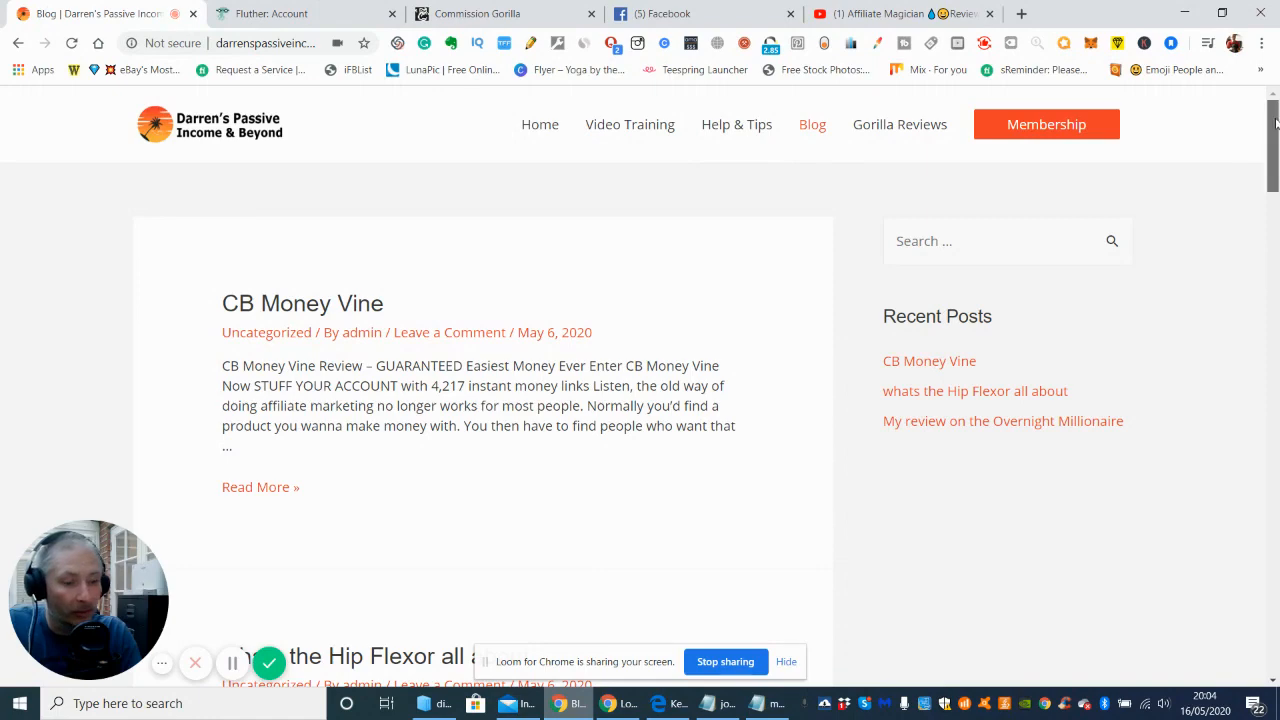
{"action": "scroll", "scroll_direction": "down", "scroll_amount": 3}
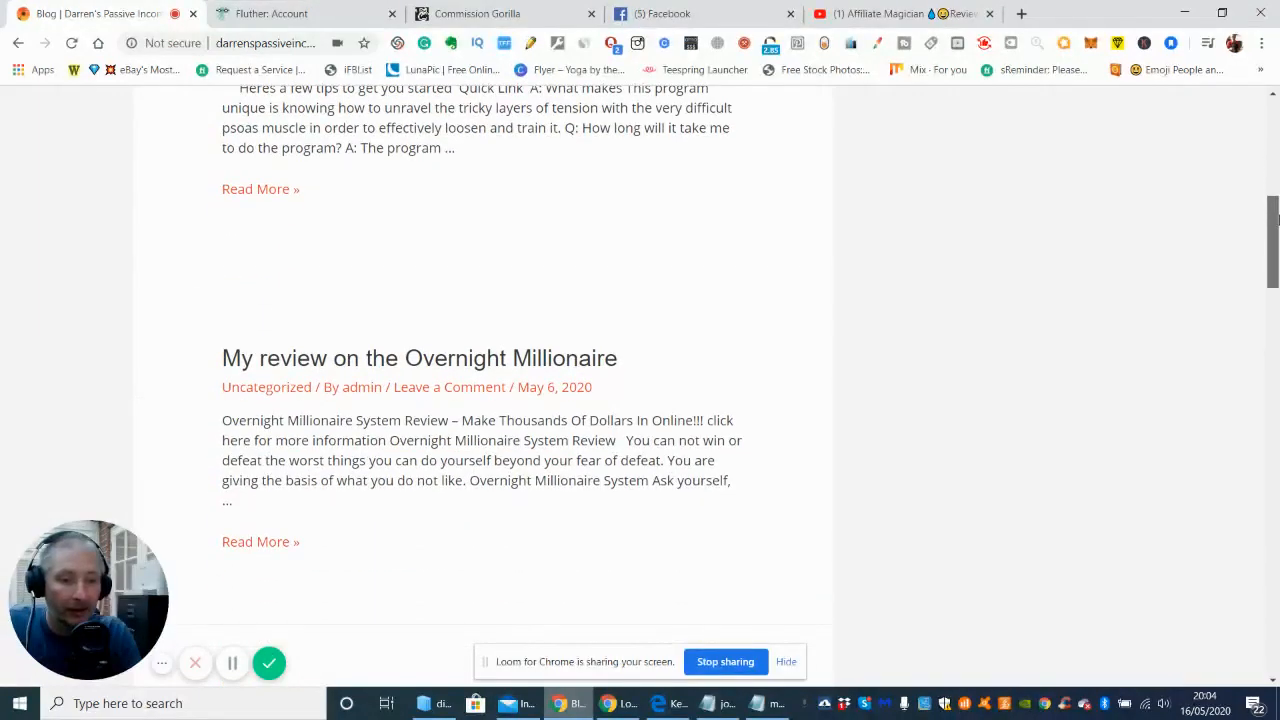
{"action": "scroll", "scroll_direction": "down", "scroll_amount": 3}
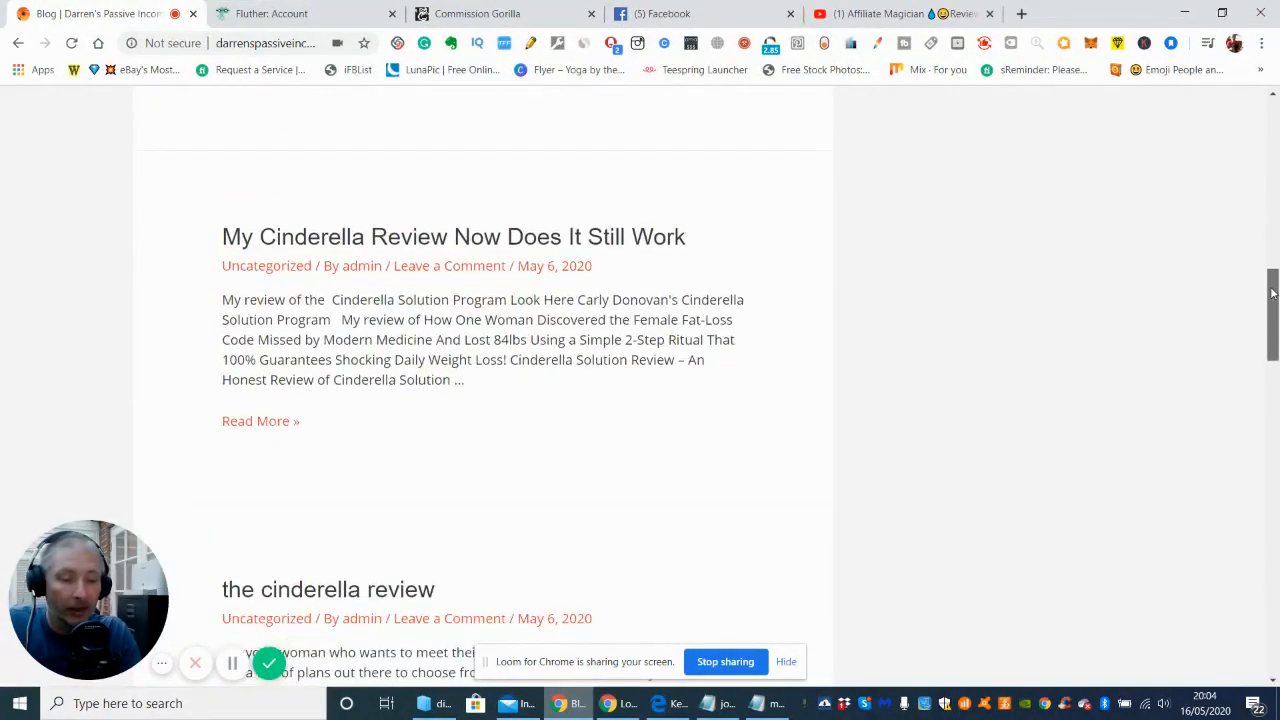
{"action": "scroll", "scroll_direction": "down", "scroll_amount": 3}
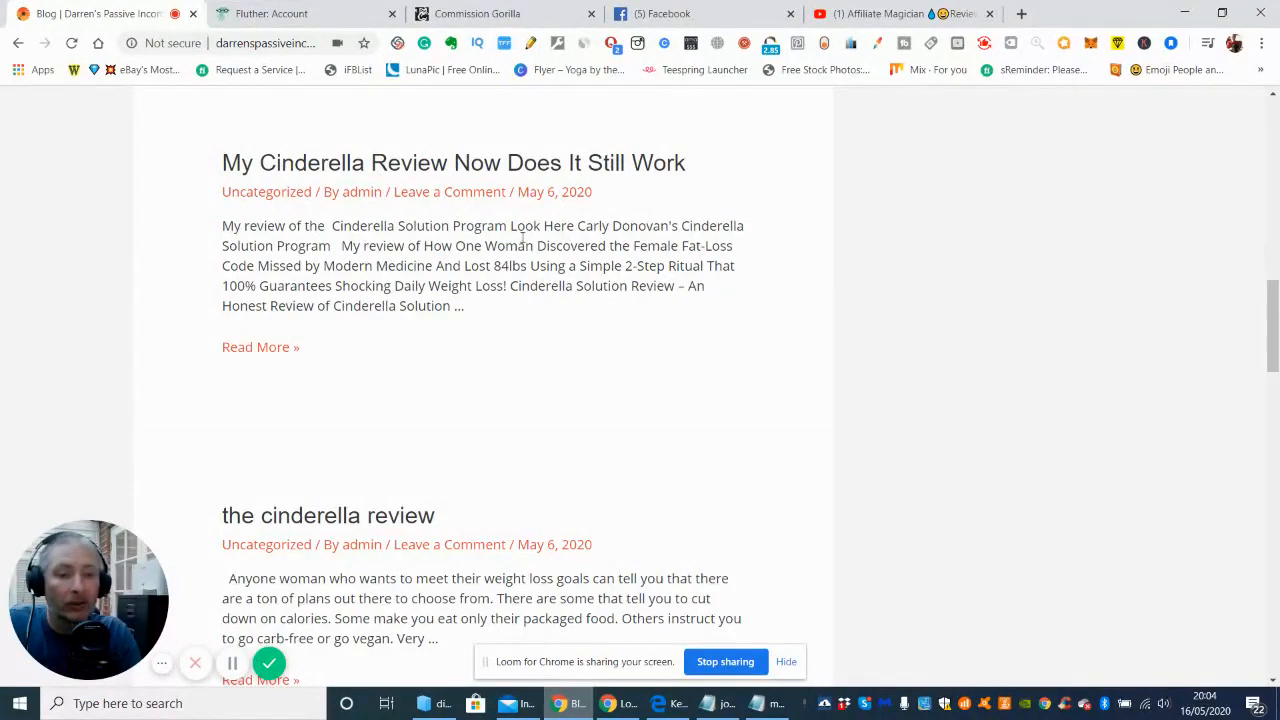
{"action": "mouse_move", "coordinate": [1053, 418]}
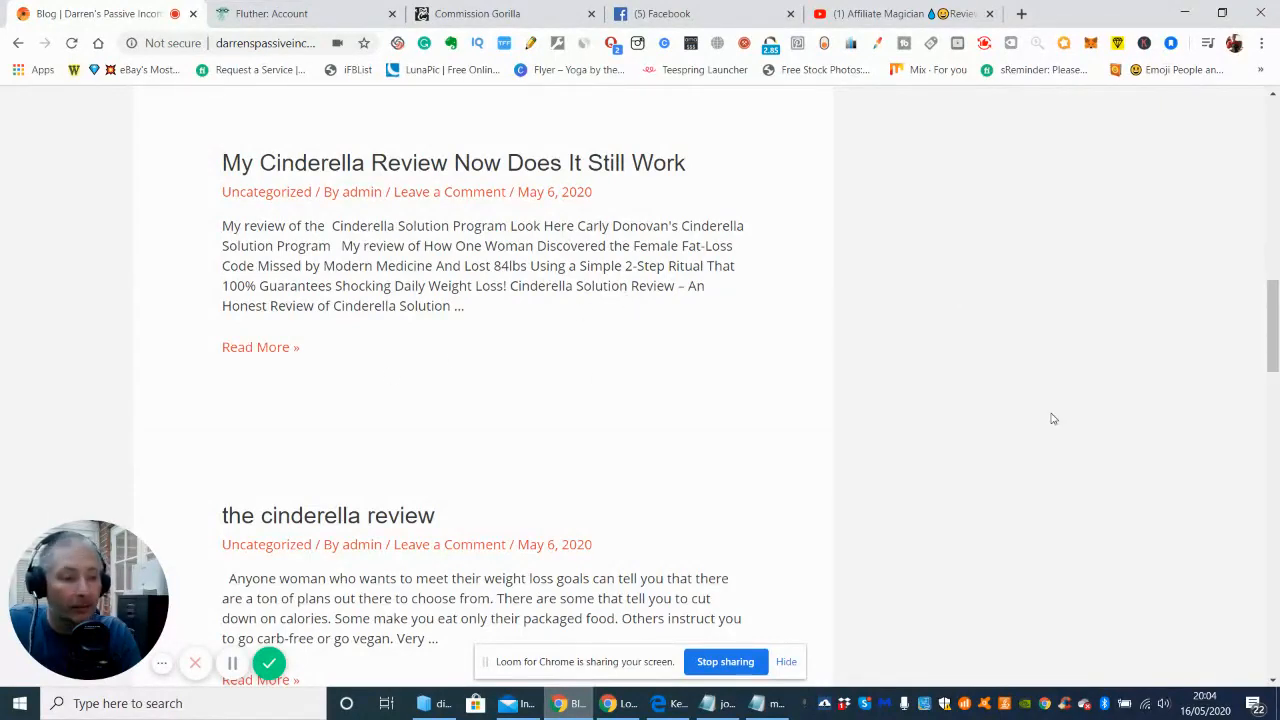
Browse further review posts, then return to the latest post, CB Money Vine.
{"action": "scroll", "scroll_direction": "down", "scroll_amount": 3}
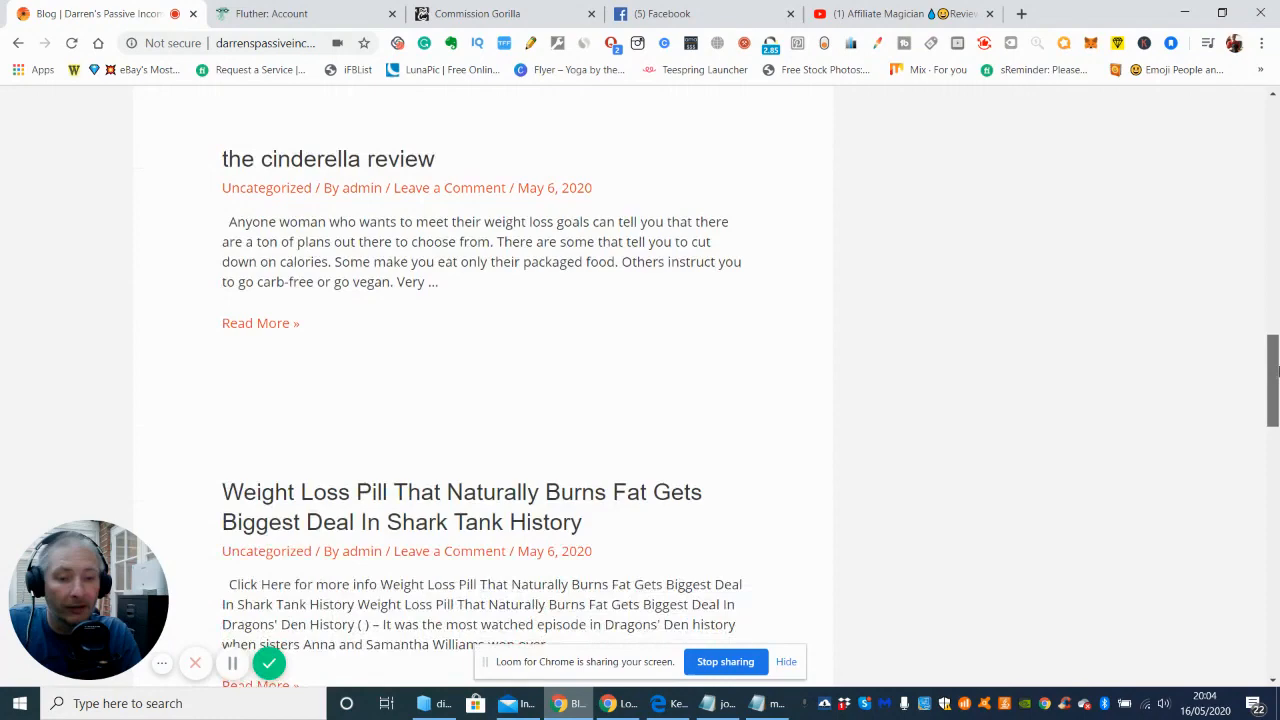
{"action": "scroll", "scroll_direction": "down", "scroll_amount": 3}
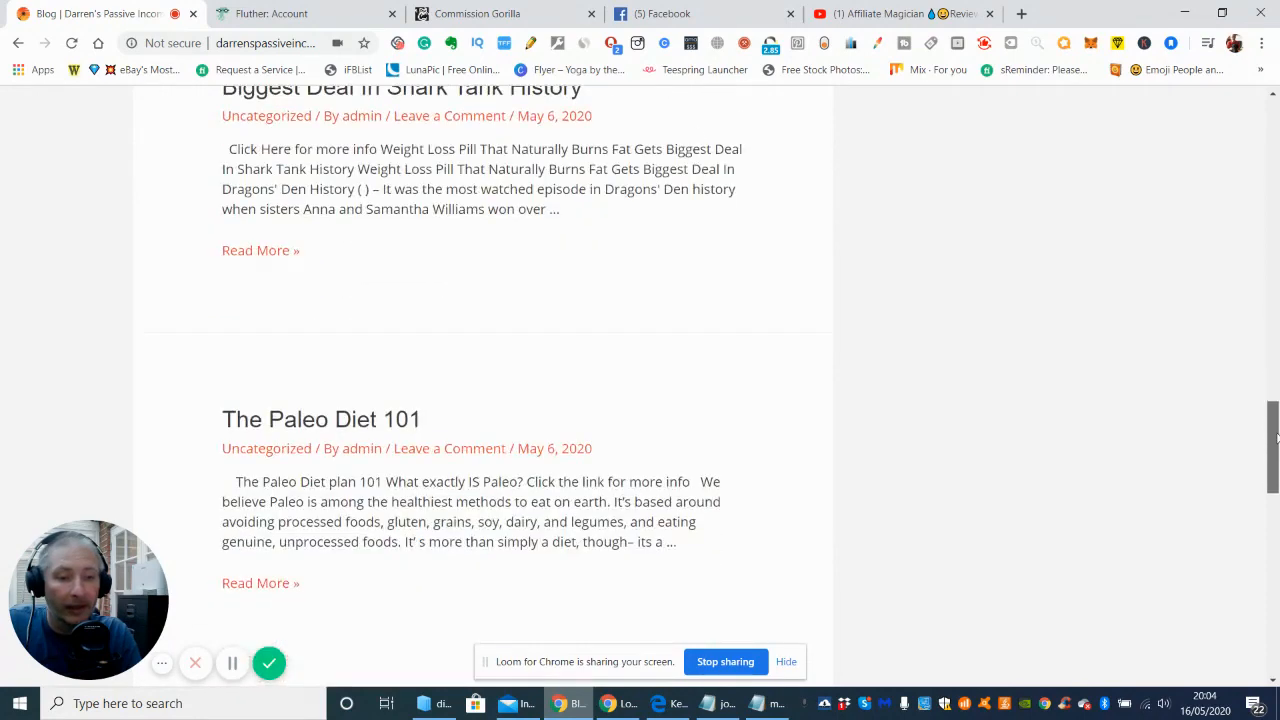
{"action": "scroll", "scroll_direction": "up", "scroll_amount": 3}
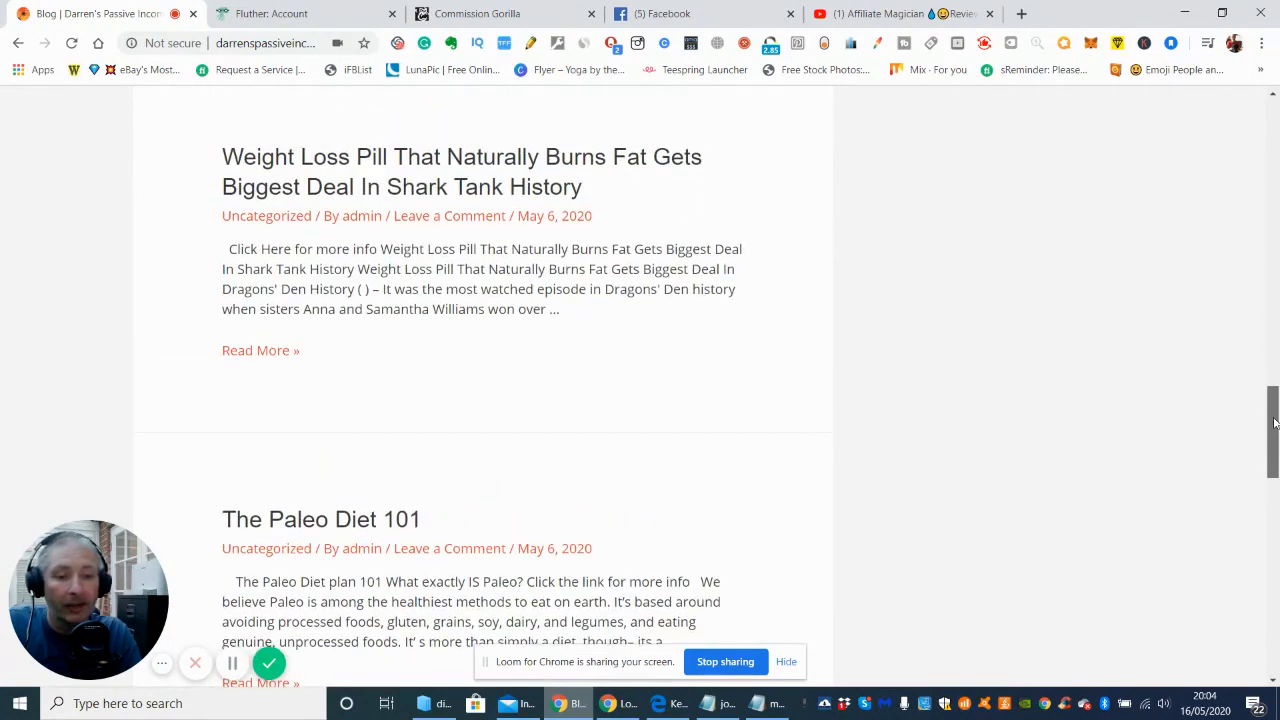
{"action": "scroll", "scroll_direction": "down", "scroll_amount": 3}
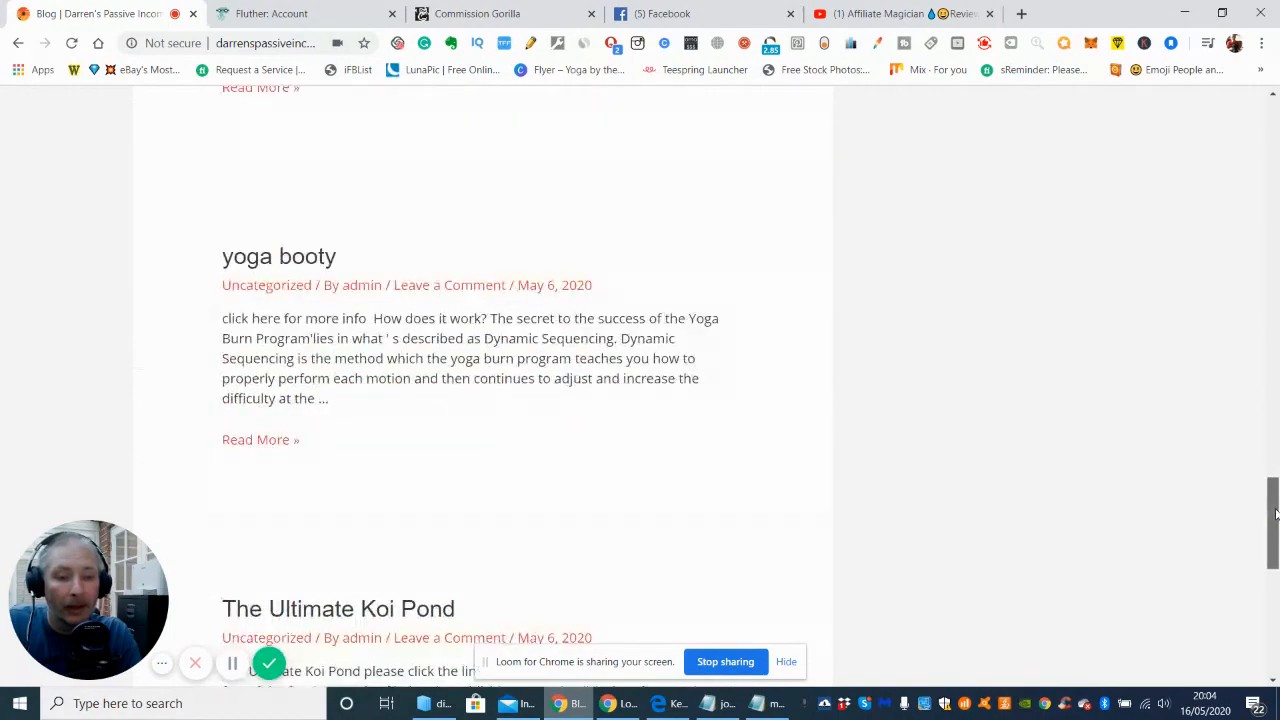
{"action": "scroll", "scroll_direction": "down", "scroll_amount": 3}
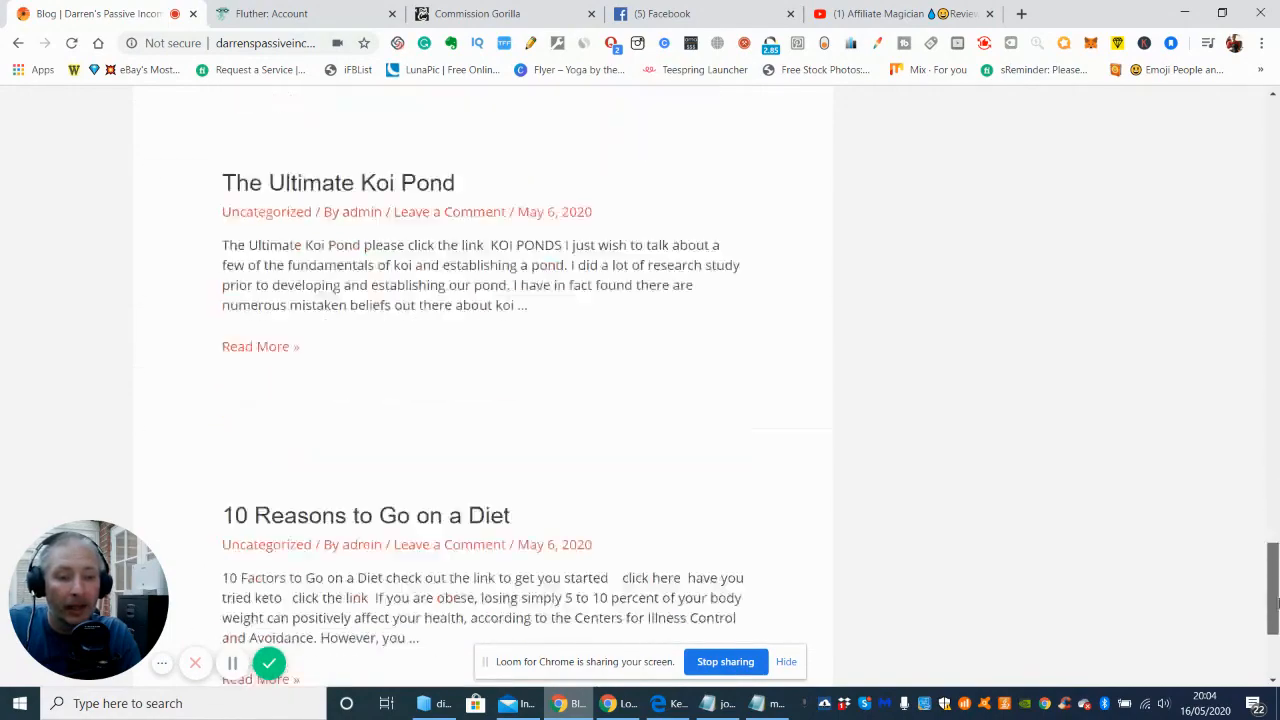
{"action": "scroll", "scroll_direction": "up", "scroll_amount": 3}
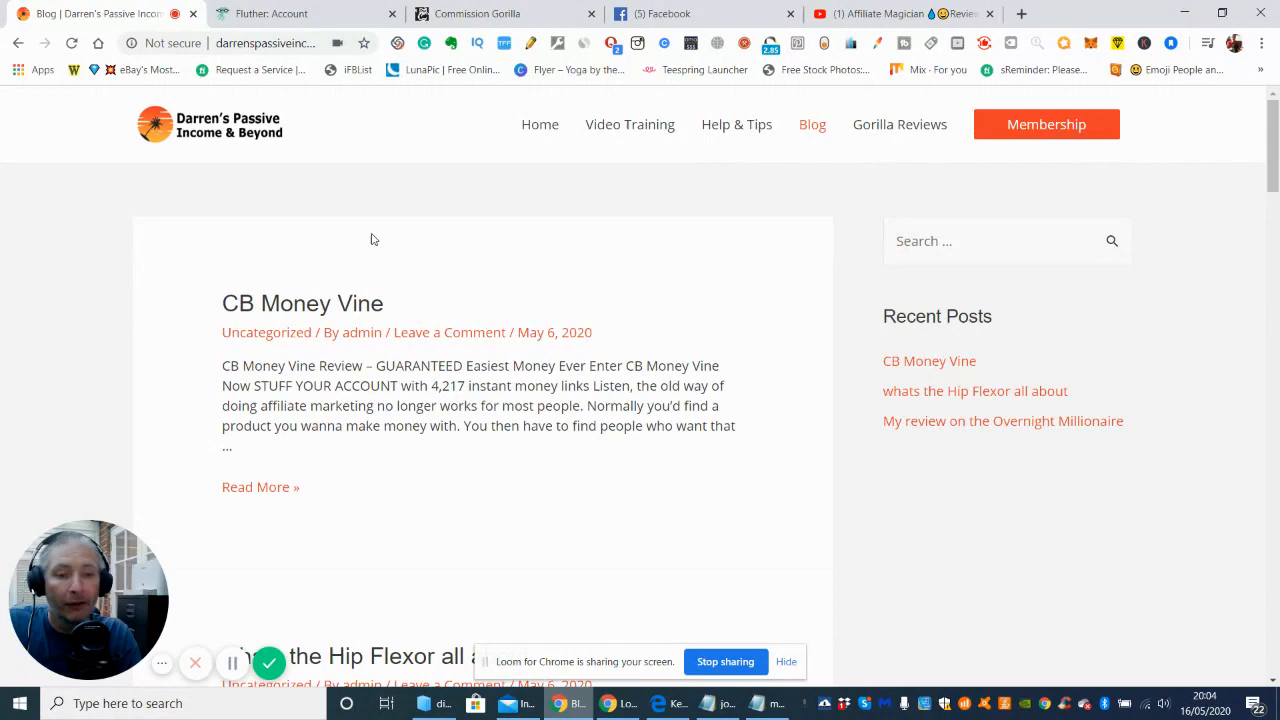
{"action": "mouse_move", "coordinate": [374, 251]}
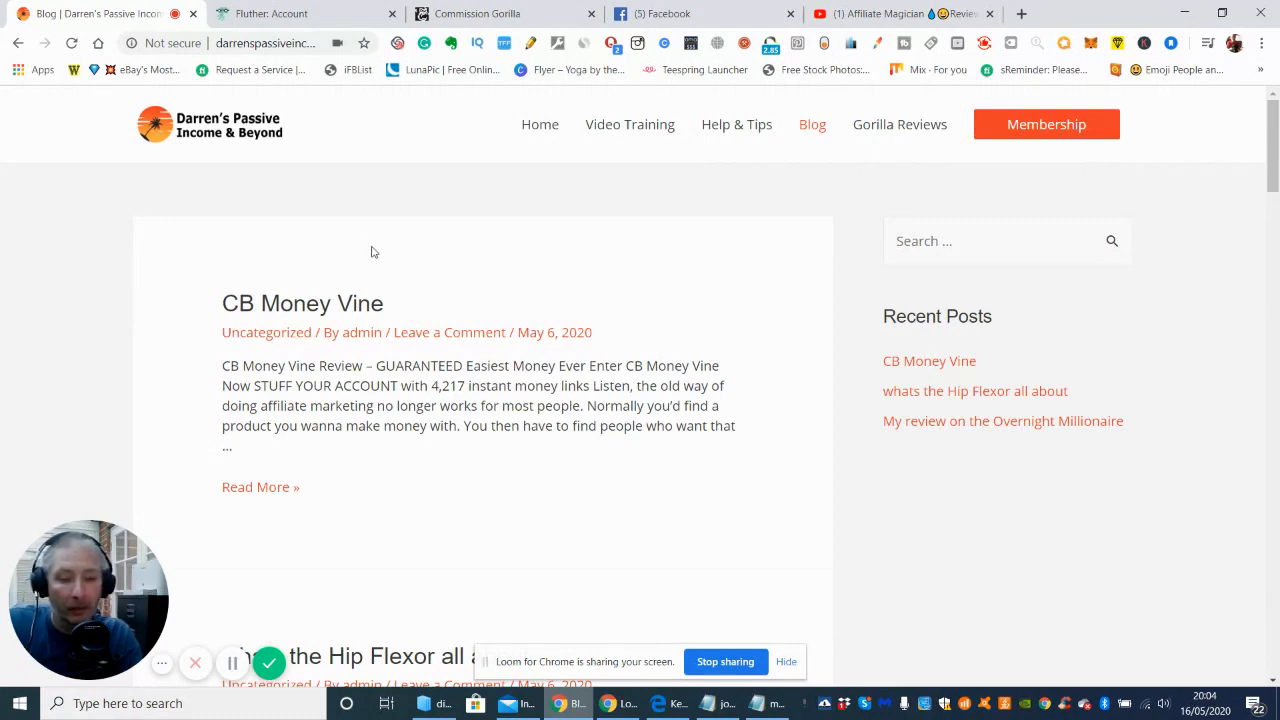